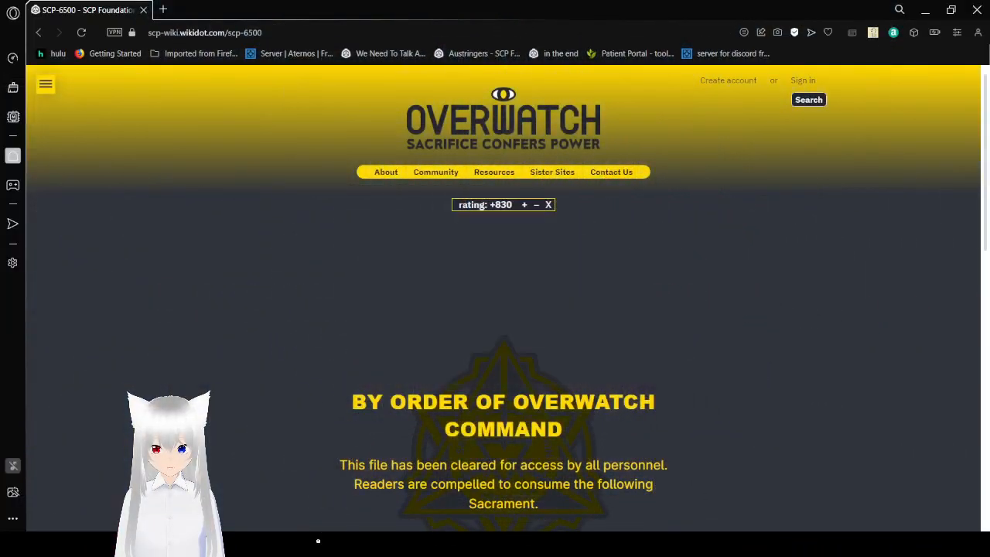
pyautogui.moveTo(710, 337)
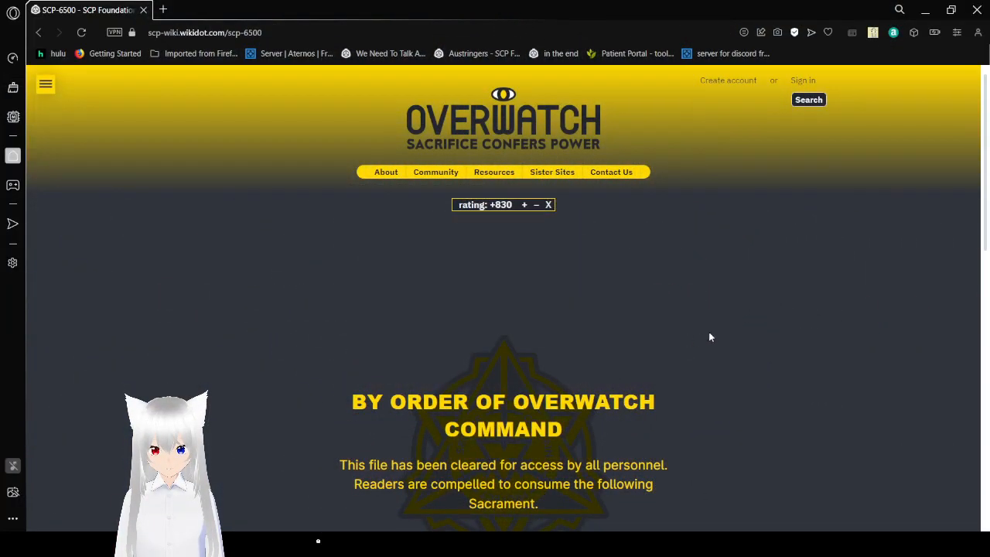
# Step: Scroll the SCP-6500 access notice to the Overwatch Command clearance and the '» COMMENCE RITUAL «' link
pyautogui.scroll(-3)
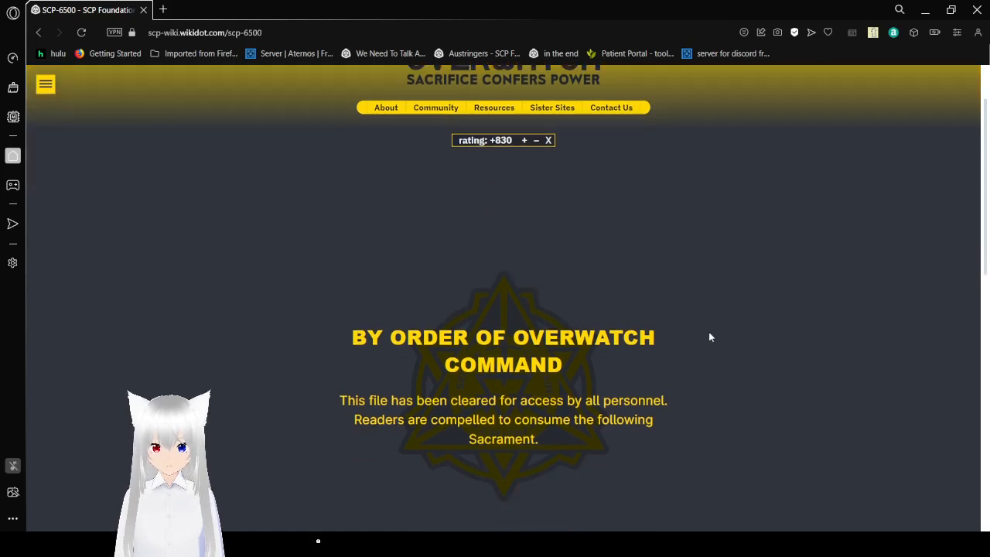
pyautogui.scroll(3)
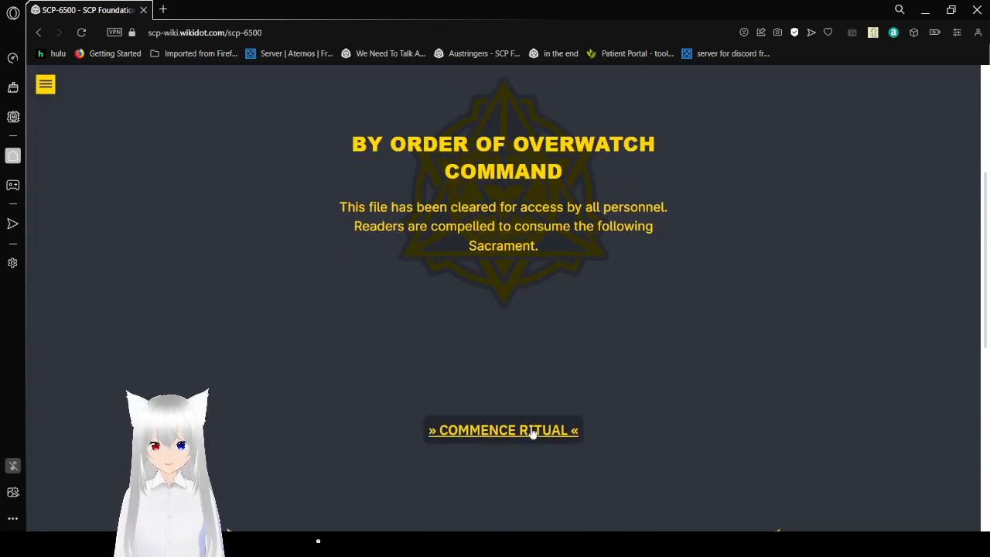
# Step: Commence the ritual and read the opening verses of the Sixth Sun's Refrain hymn
pyautogui.click(503, 431)
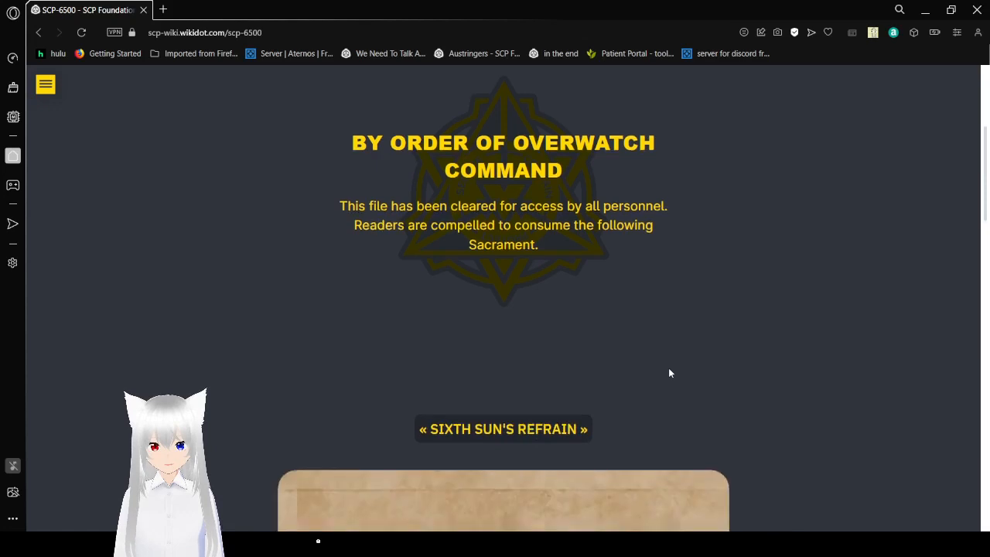
pyautogui.scroll(-3)
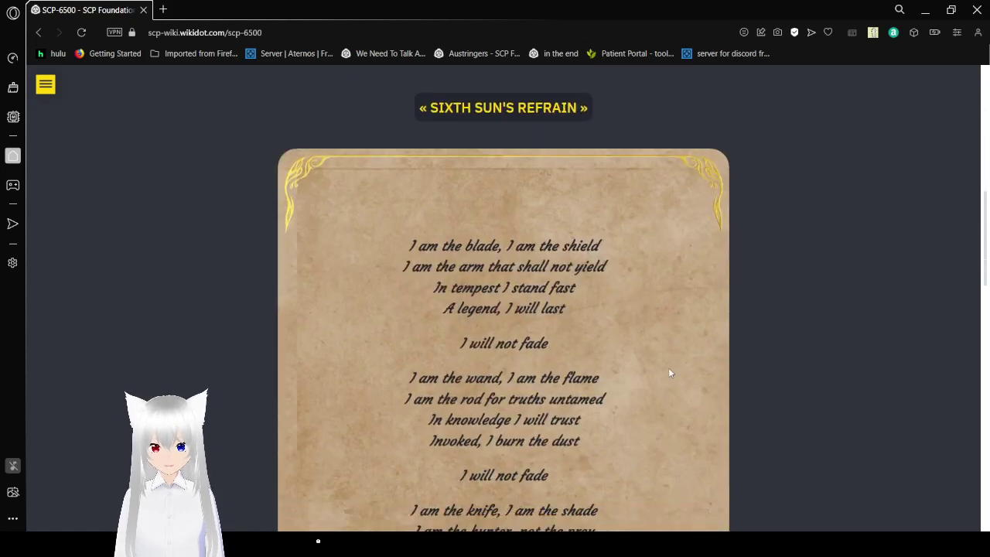
pyautogui.scroll(-3)
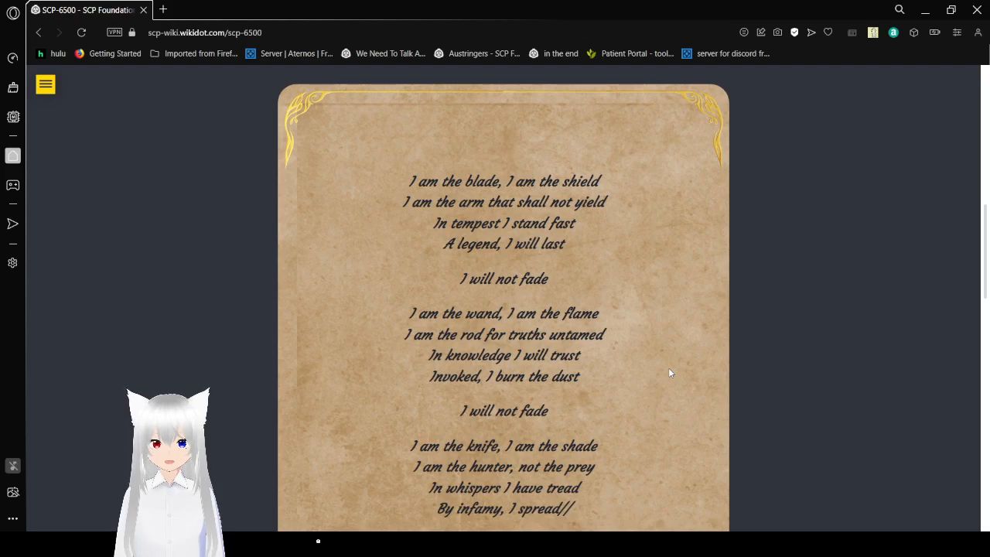
pyautogui.scroll(-3)
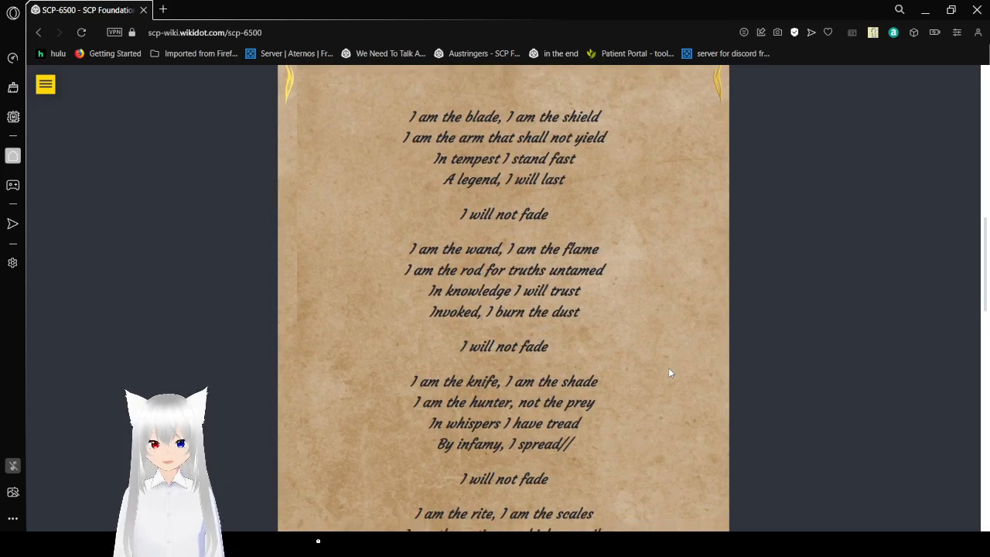
pyautogui.scroll(-3)
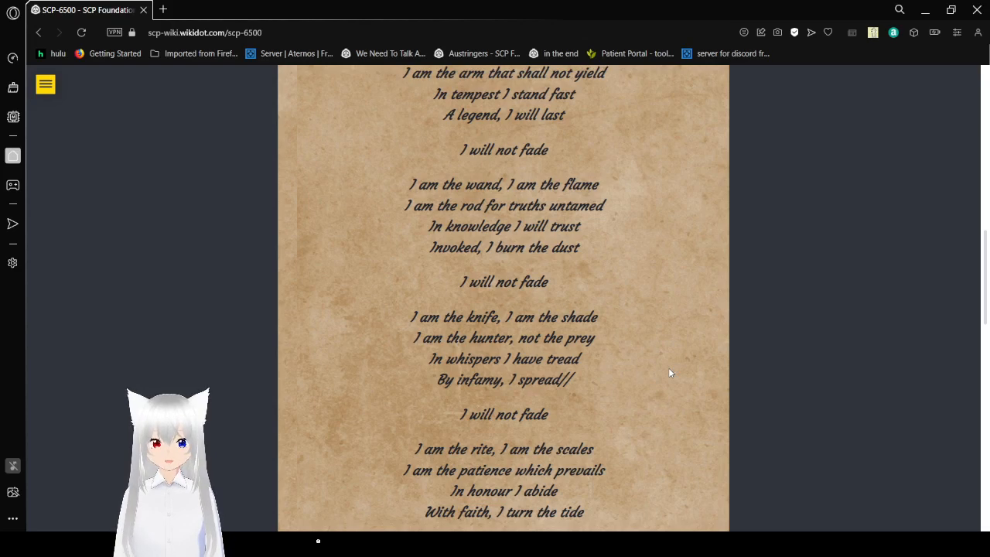
pyautogui.scroll(-3)
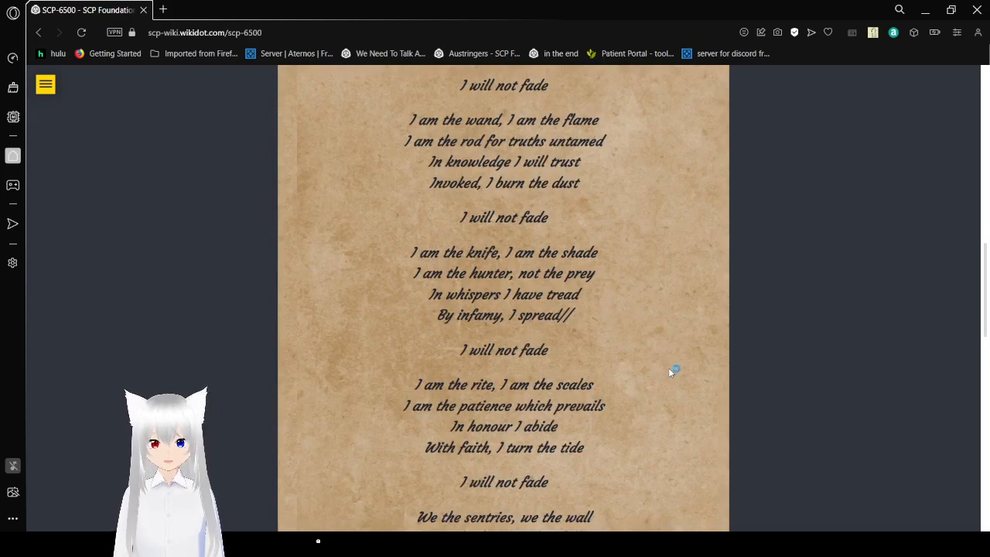
# Step: Continue down the hymn card to 'You are now protected; Stay fast, and proceed.'
pyautogui.scroll(-3)
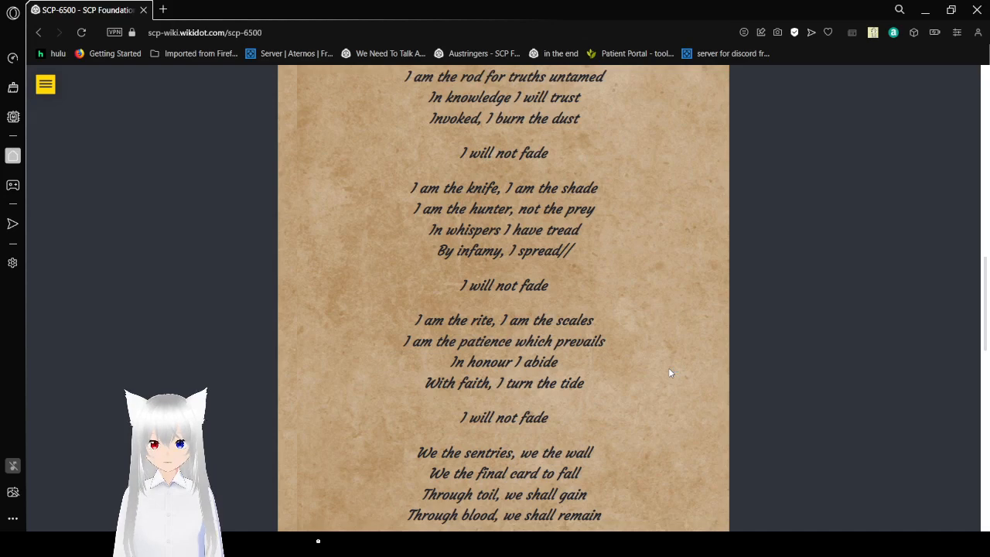
pyautogui.scroll(-3)
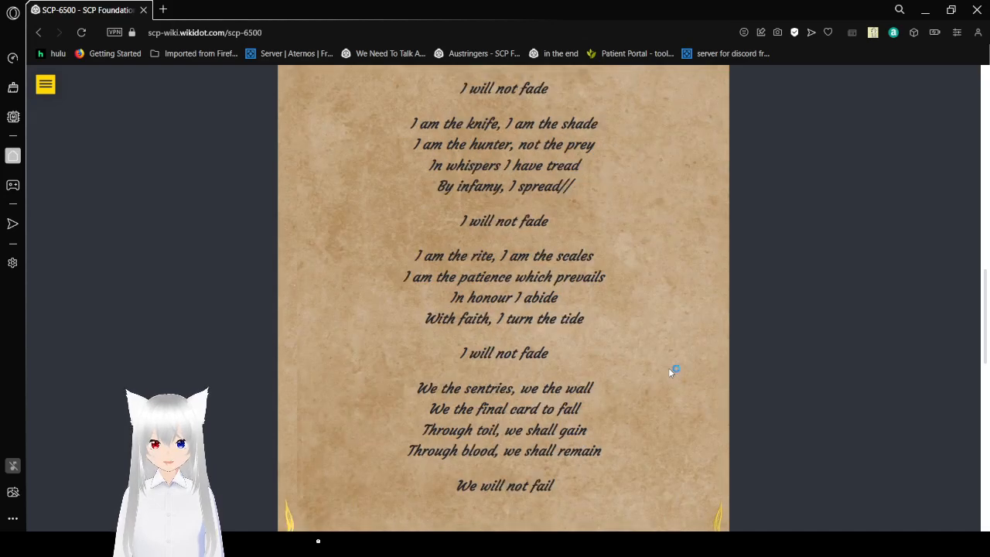
pyautogui.scroll(-3)
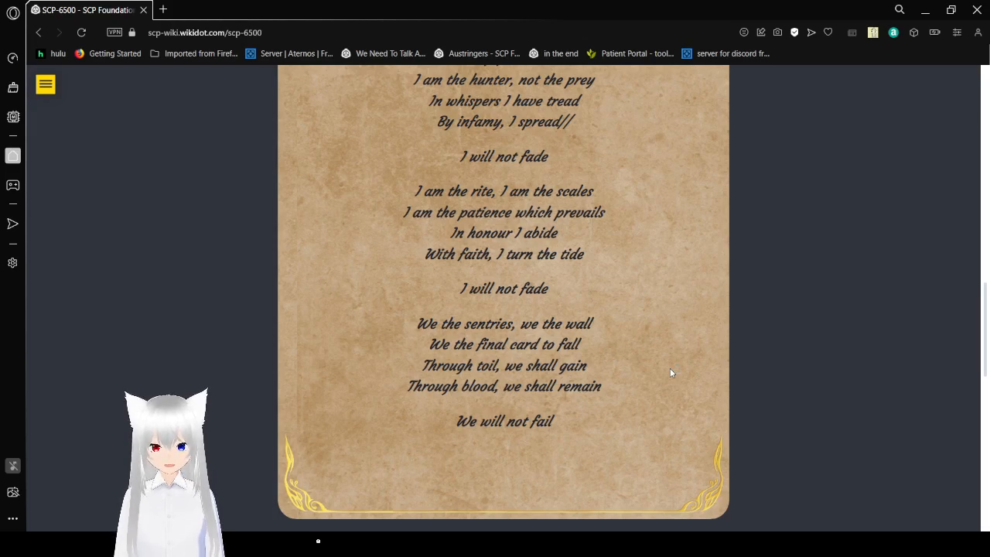
pyautogui.scroll(-3)
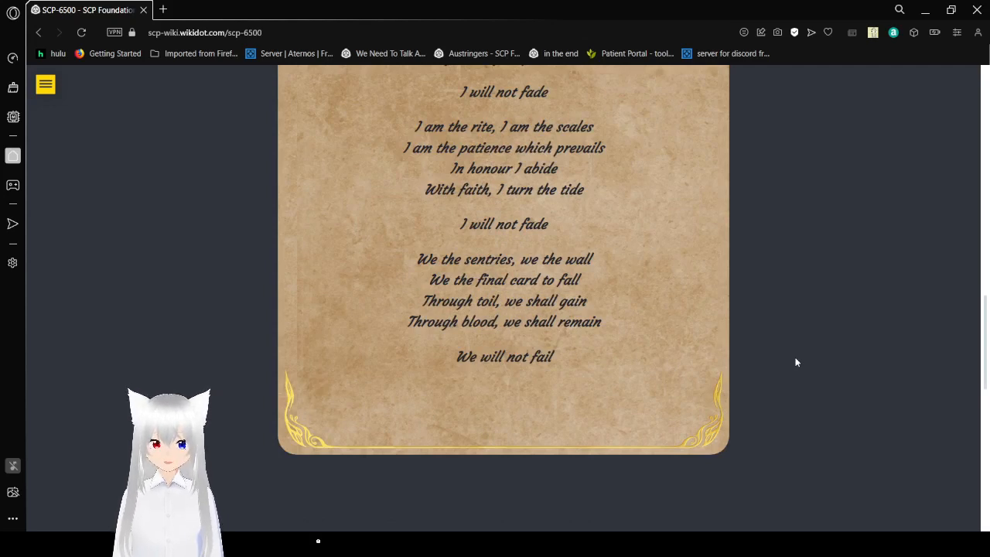
pyautogui.scroll(-3)
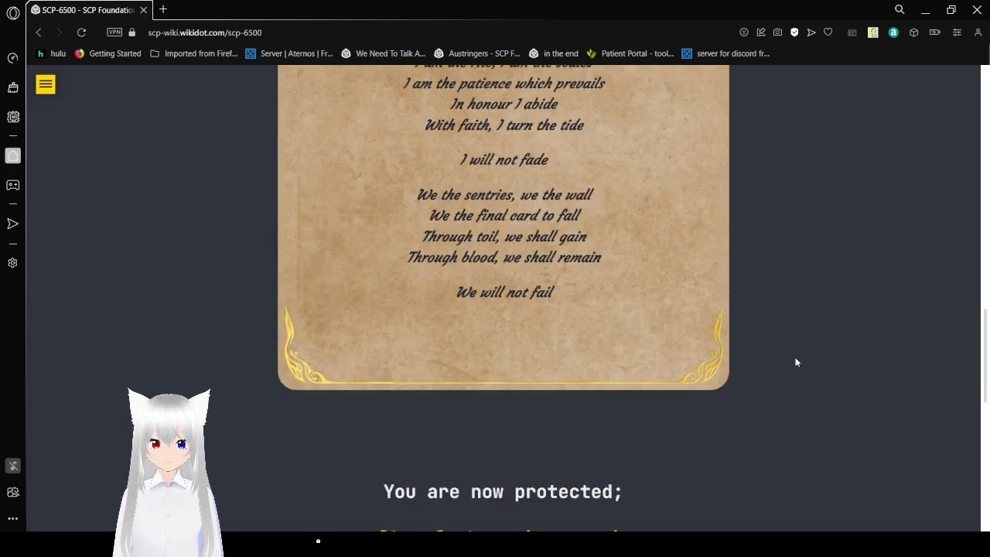
pyautogui.scroll(-3)
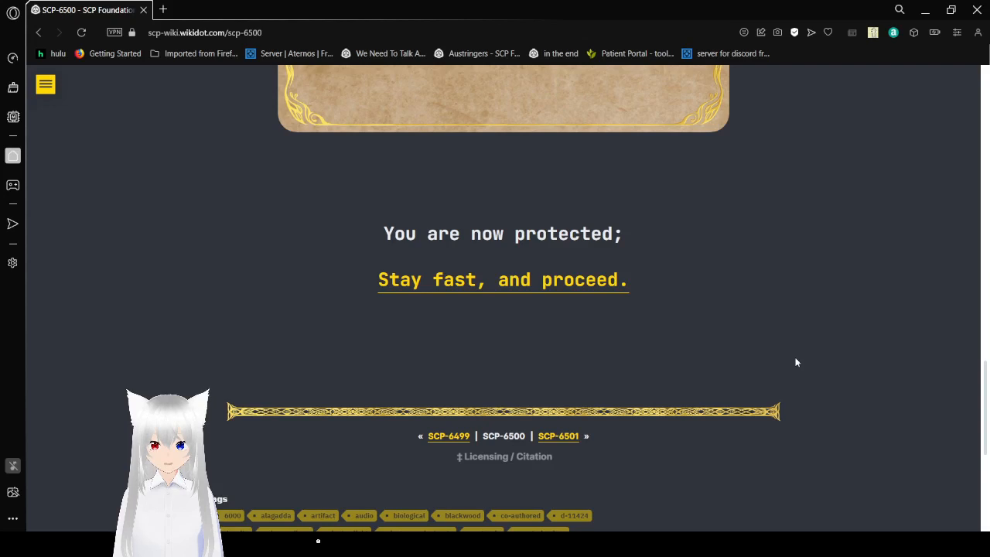
pyautogui.moveTo(540, 307)
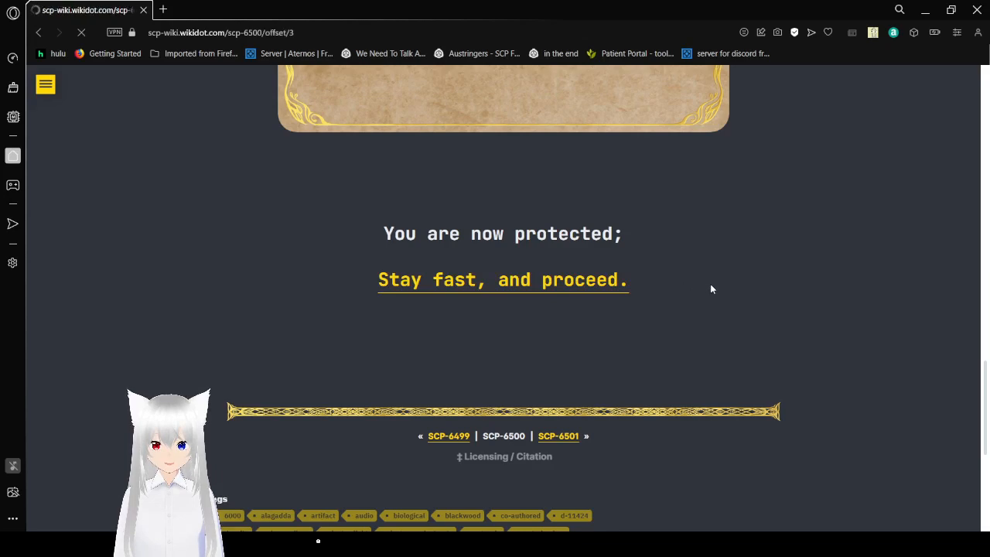
# Step: Scroll the full SCP-6500 article past the header image into the Special Containment Procedures
pyautogui.scroll(3)
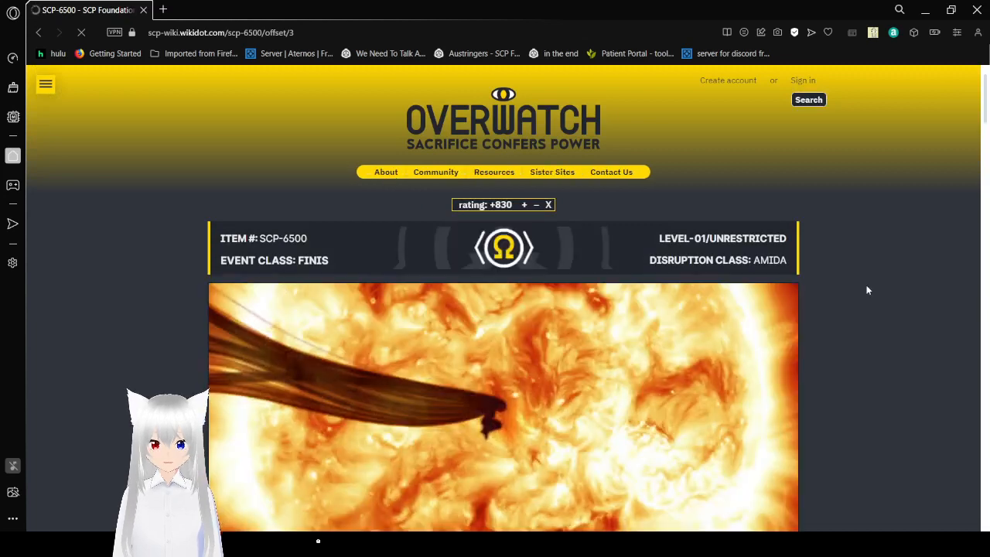
pyautogui.scroll(-3)
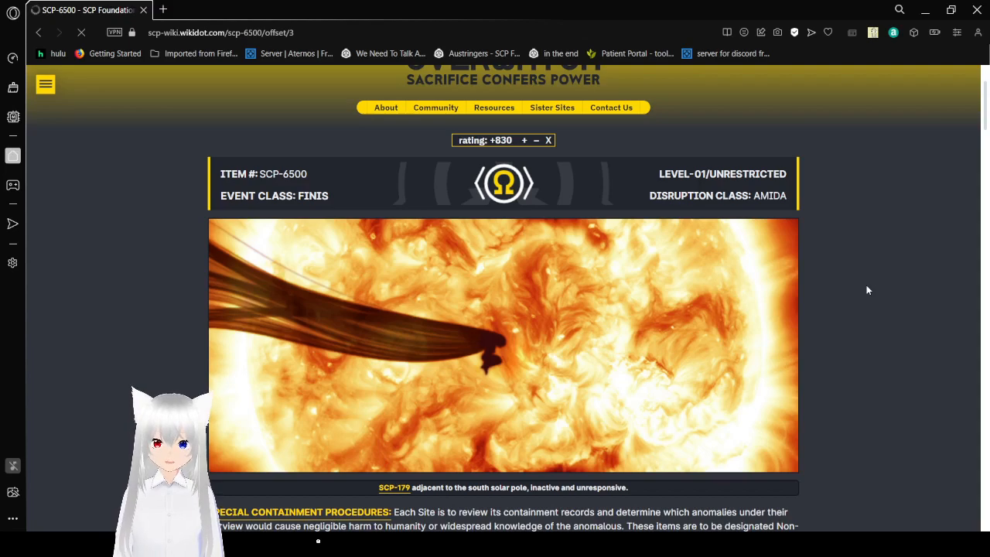
pyautogui.scroll(-3)
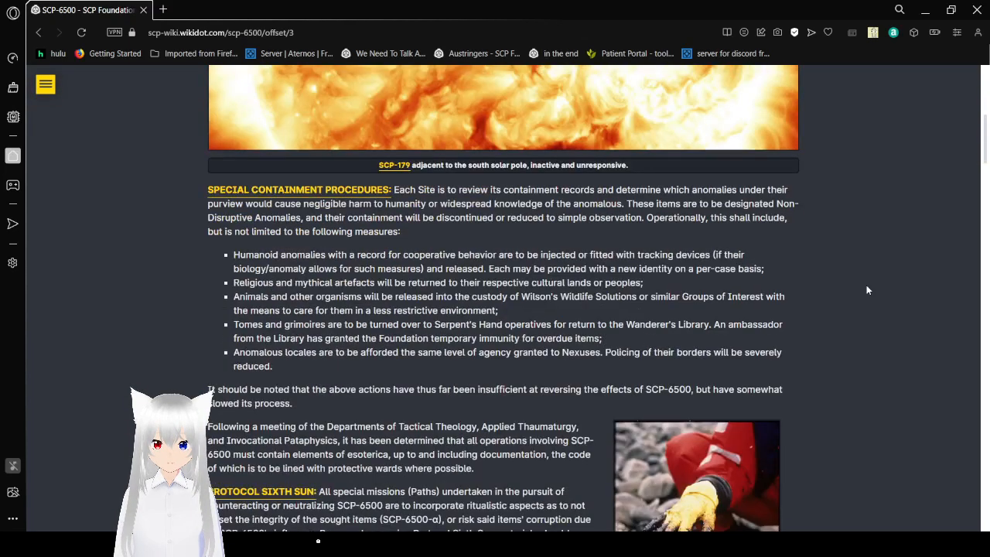
pyautogui.scroll(3)
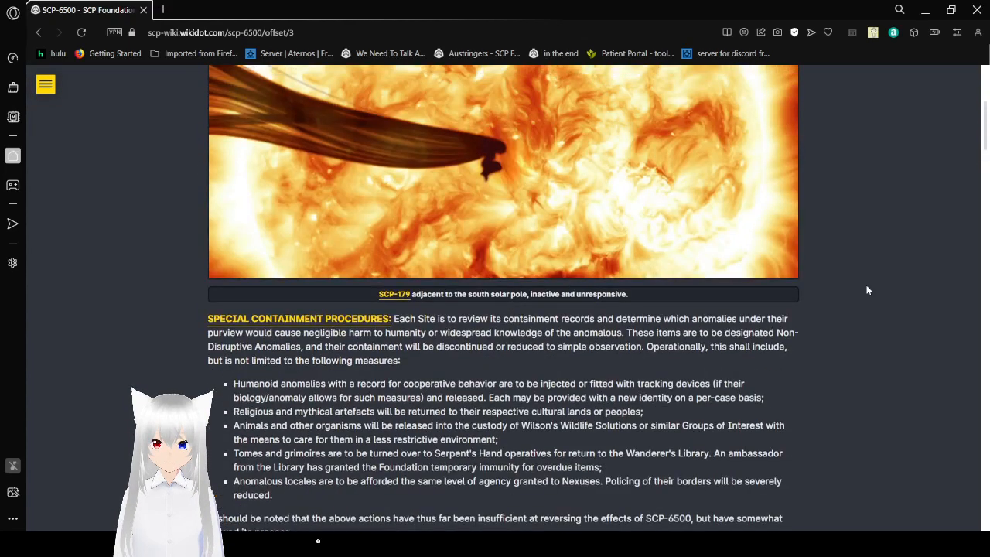
pyautogui.scroll(3)
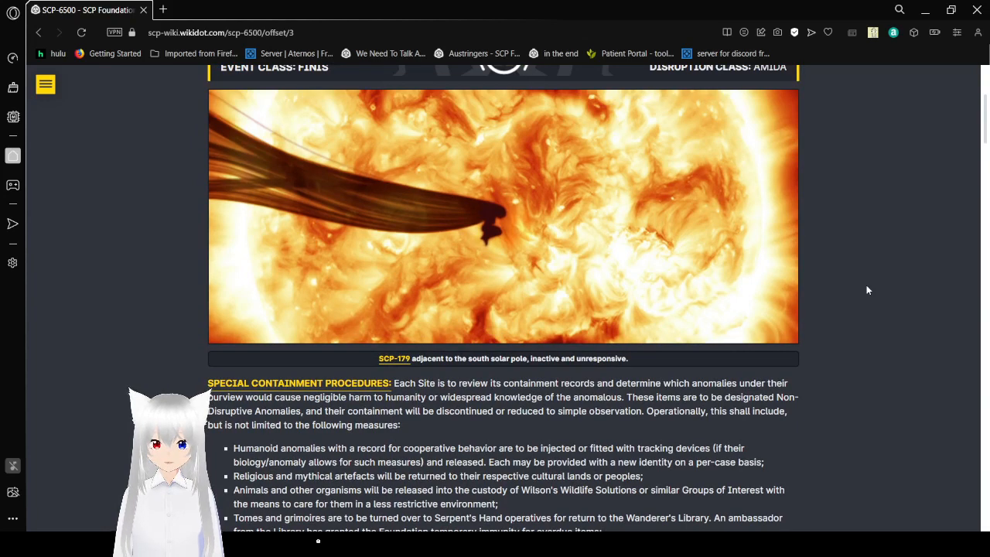
pyautogui.scroll(-3)
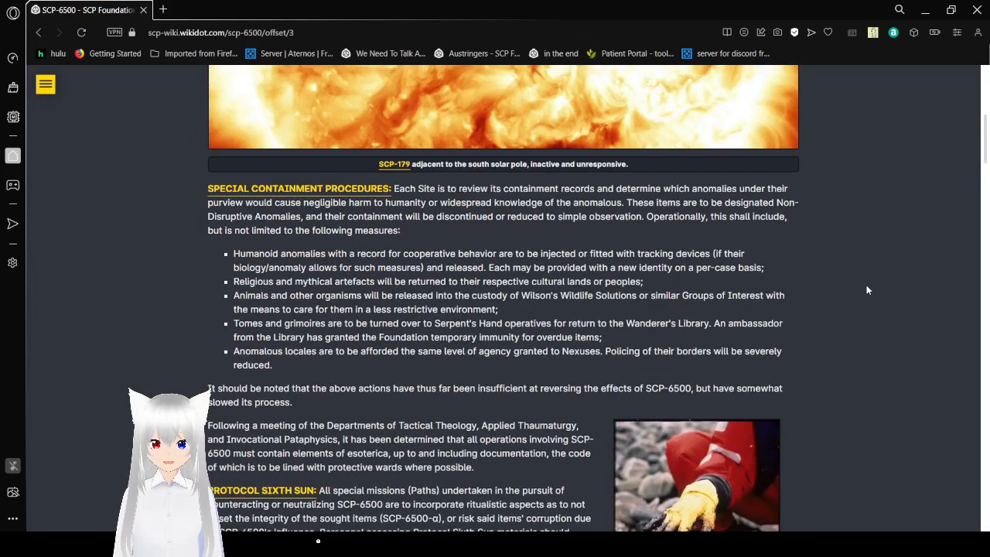
pyautogui.scroll(-3)
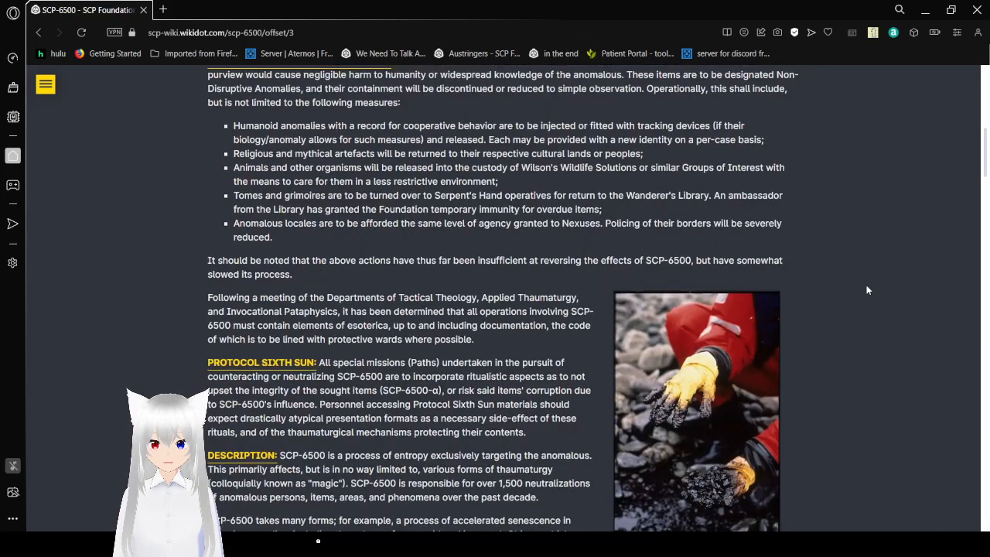
# Step: Read through Protocol Sixth Sun and the Description down to the 'From the Office of O5-1' banner
pyautogui.scroll(3)
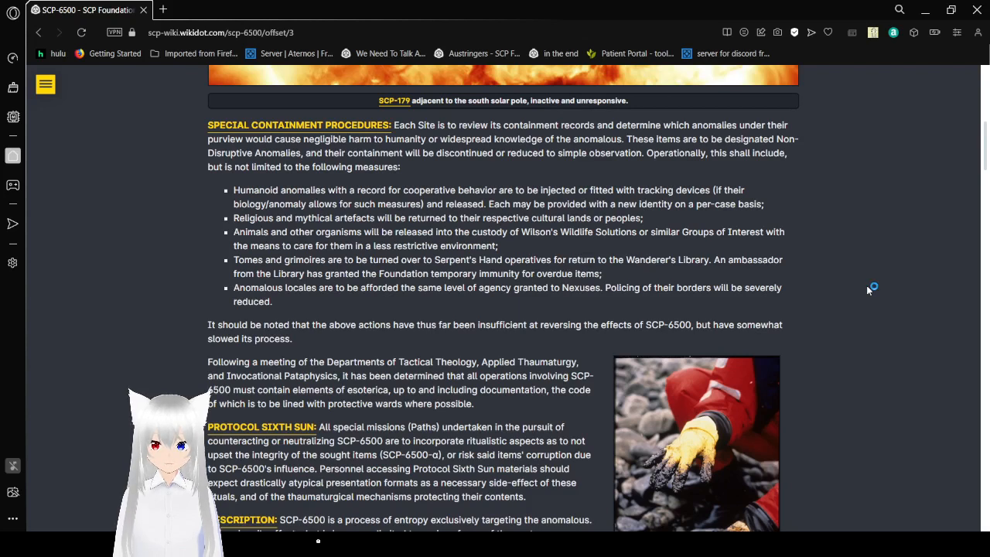
pyautogui.moveTo(868, 291)
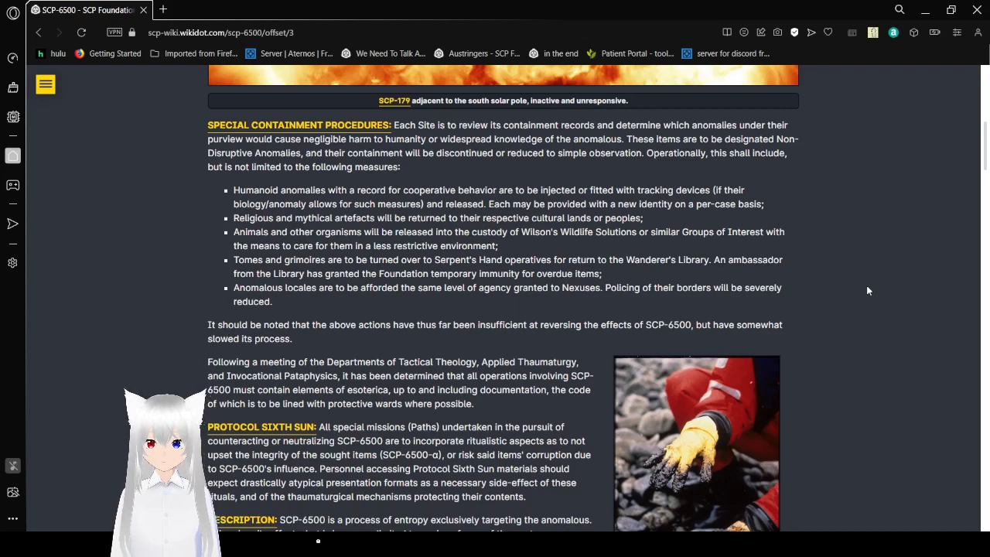
pyautogui.scroll(-3)
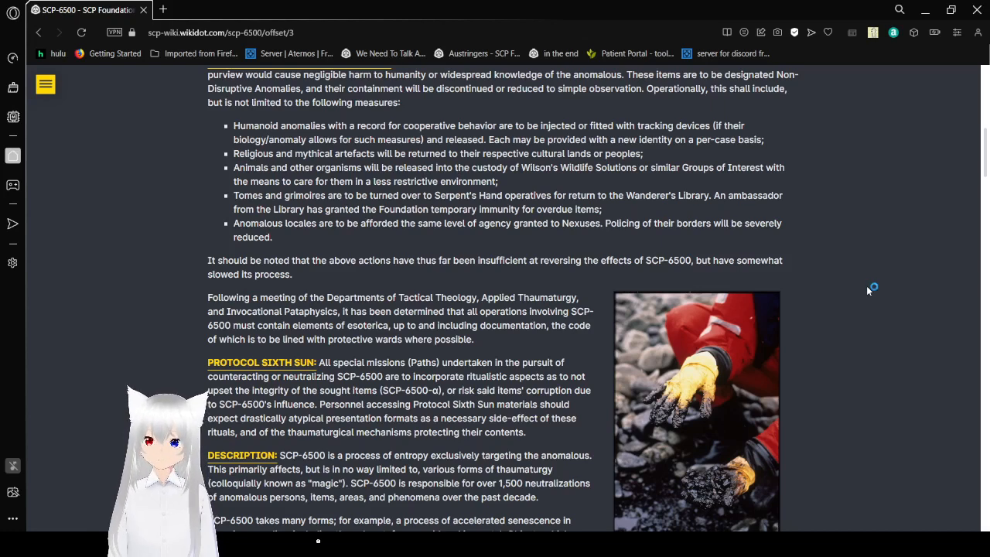
pyautogui.scroll(-3)
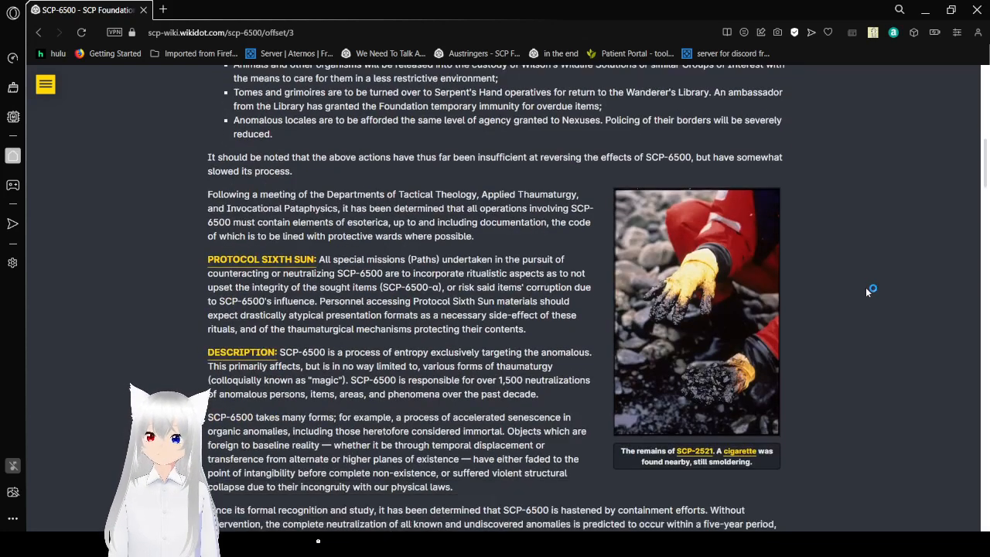
pyautogui.scroll(-3)
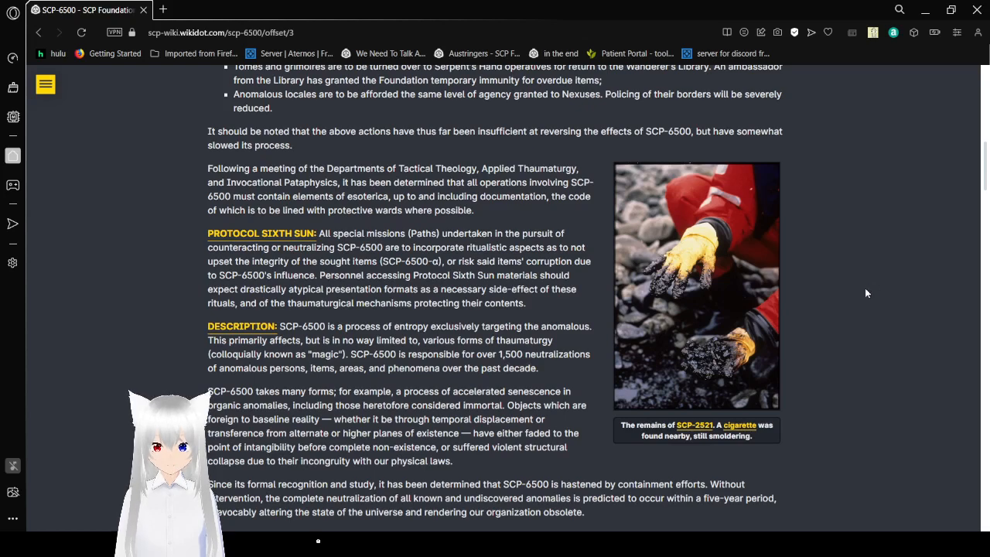
pyautogui.scroll(-3)
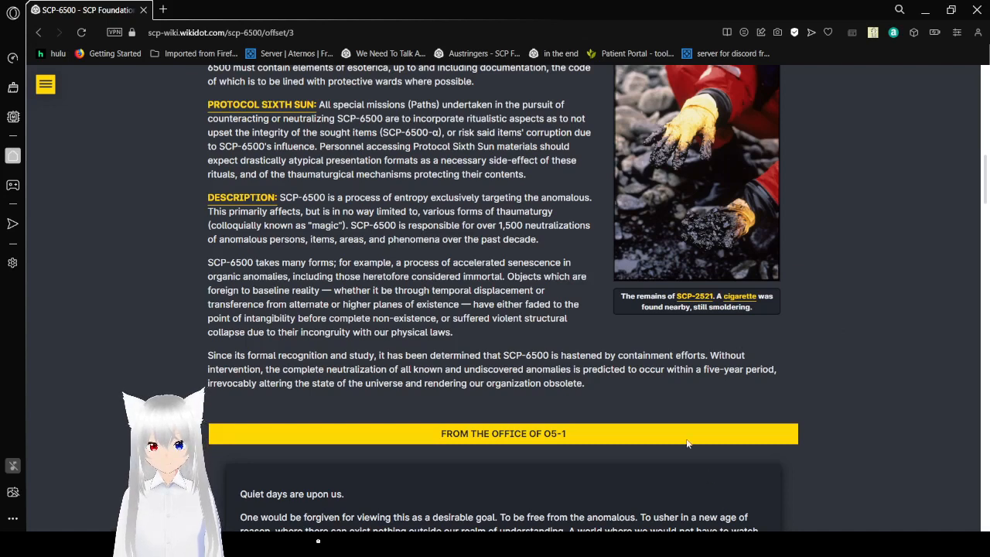
pyautogui.moveTo(688, 443)
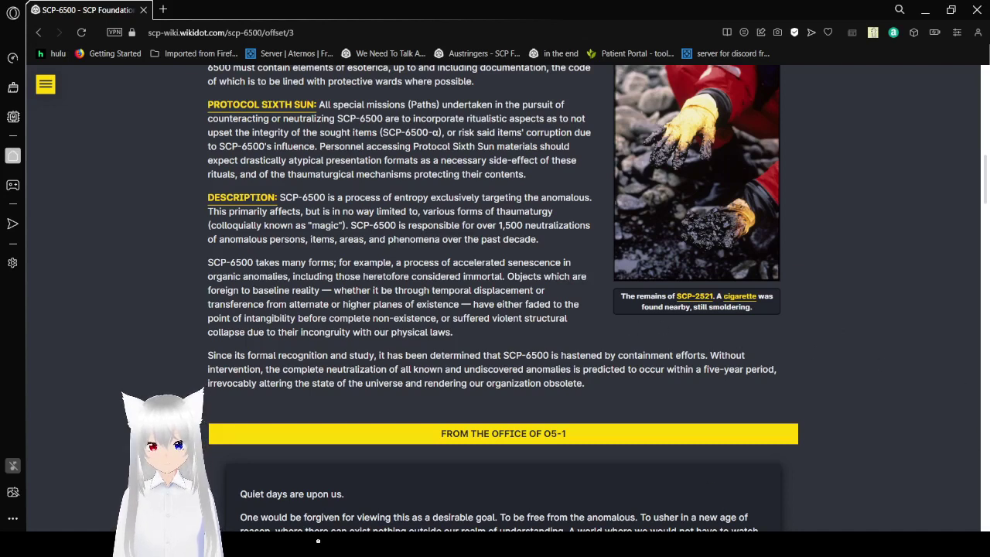
# Step: Read the O5-1 message box to the 'Foundation Chair' signature and the ORIGIN paragraph
pyautogui.scroll(-3)
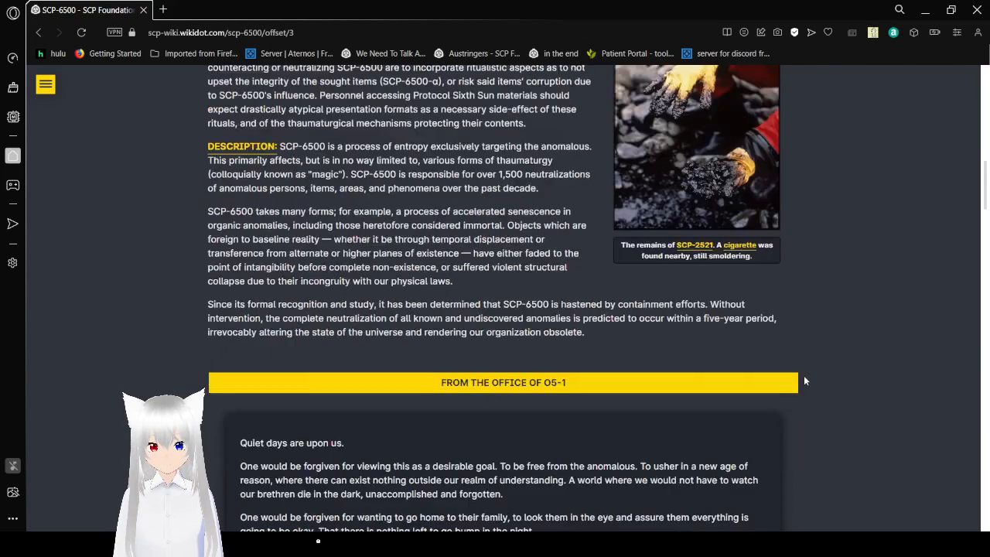
pyautogui.scroll(-3)
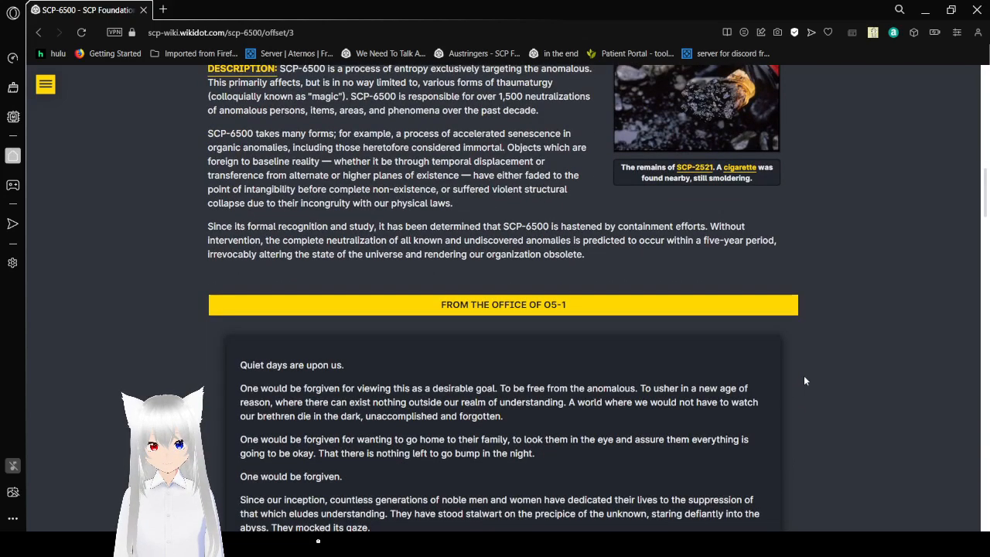
pyautogui.scroll(-3)
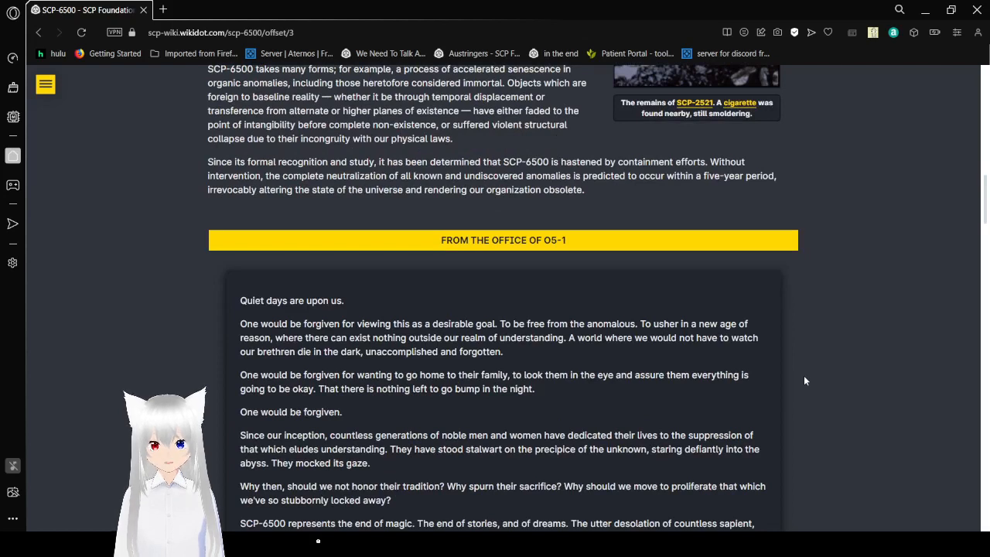
pyautogui.moveTo(797, 401)
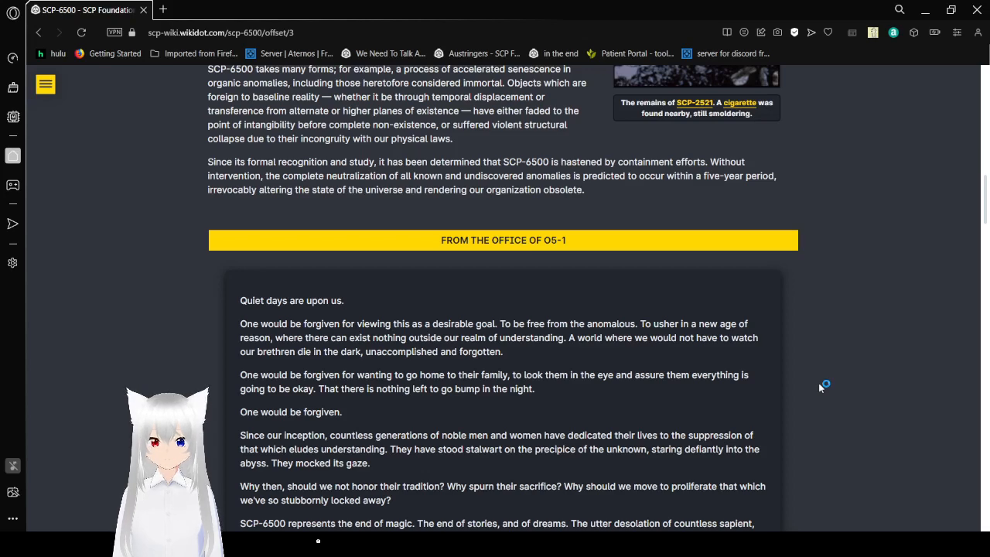
pyautogui.scroll(-3)
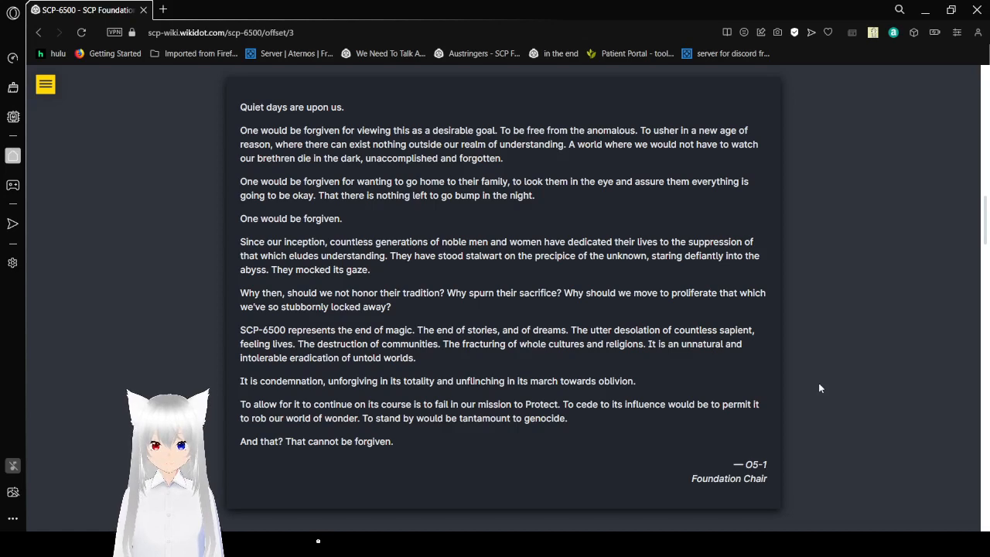
pyautogui.scroll(-3)
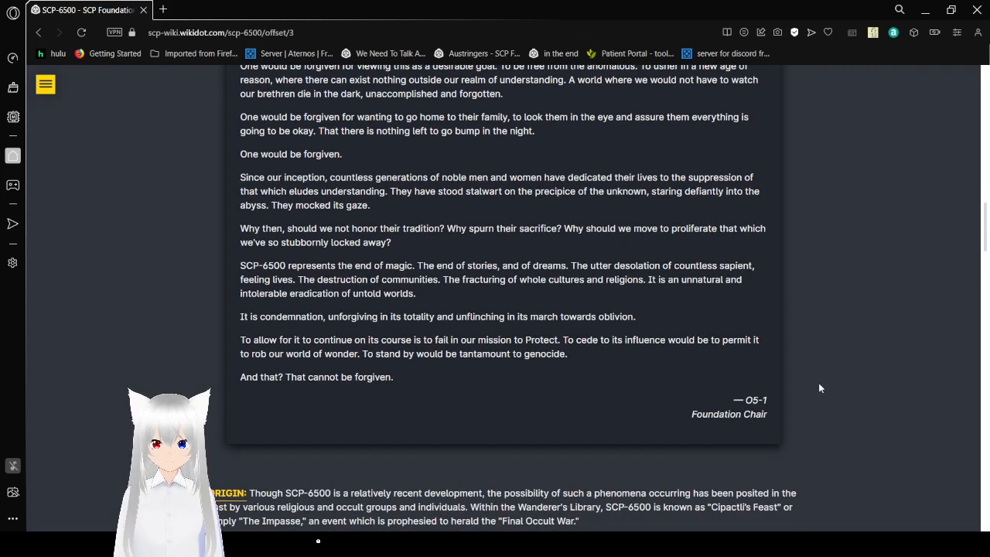
pyautogui.scroll(-3)
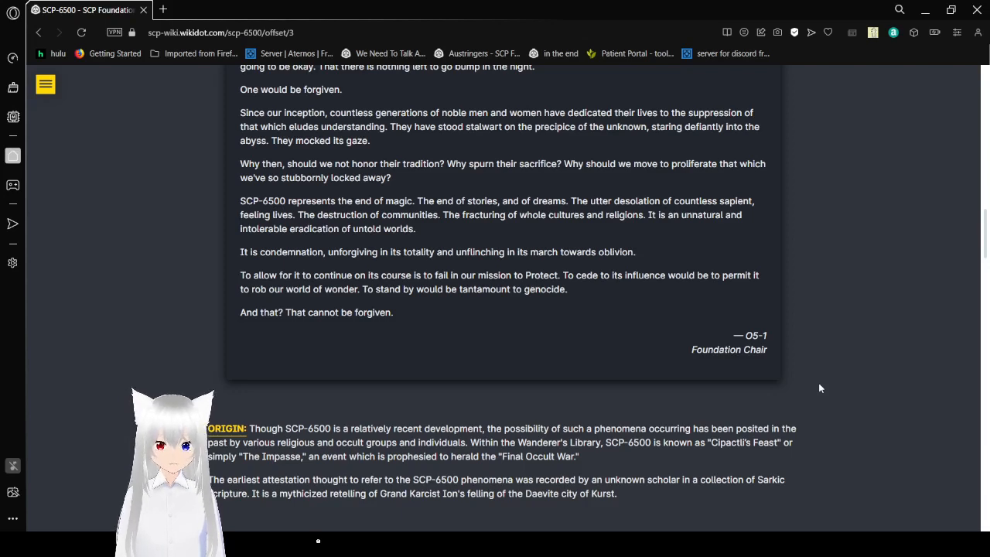
# Step: Read the Origin section and the Sone Kalma scripture card down to the discovery paragraph
pyautogui.scroll(-3)
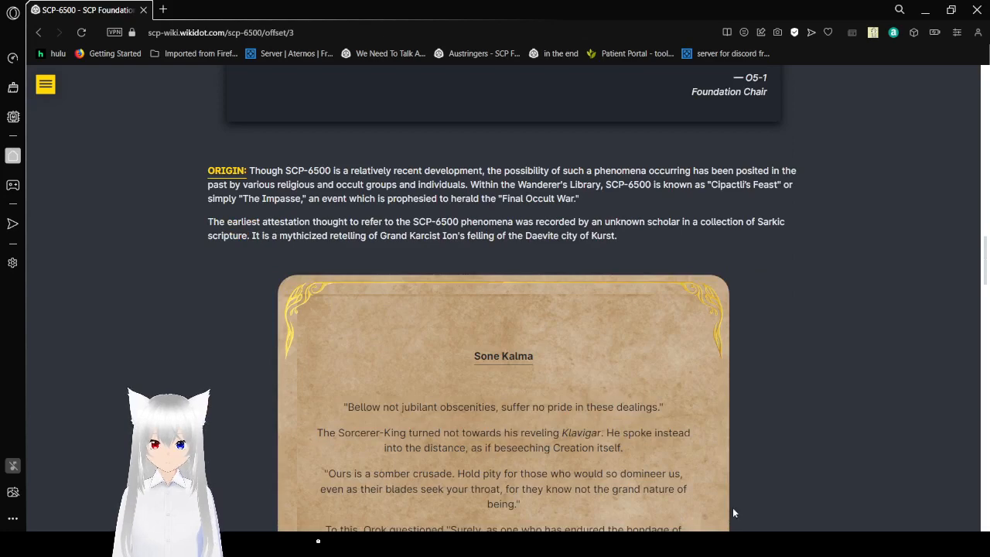
pyautogui.moveTo(905, 318)
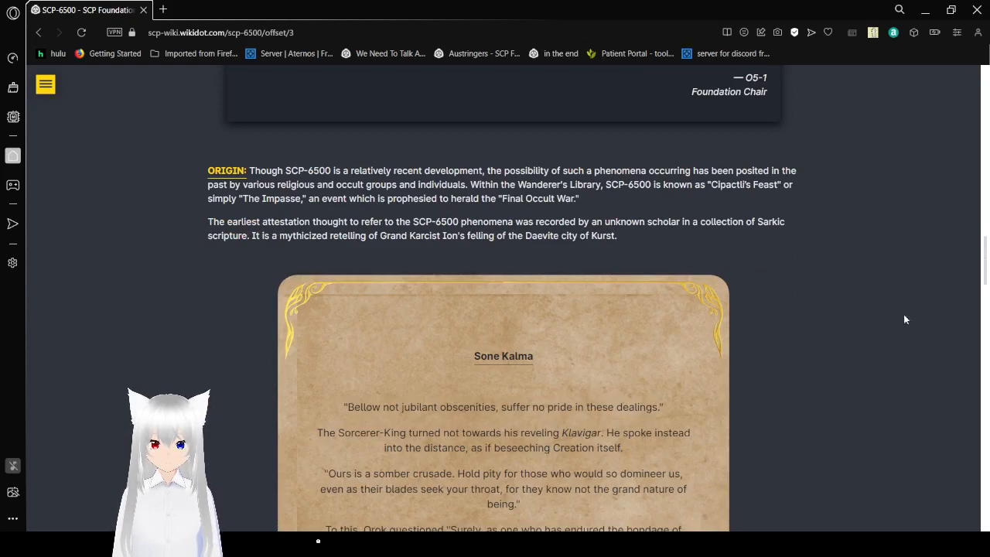
pyautogui.scroll(-3)
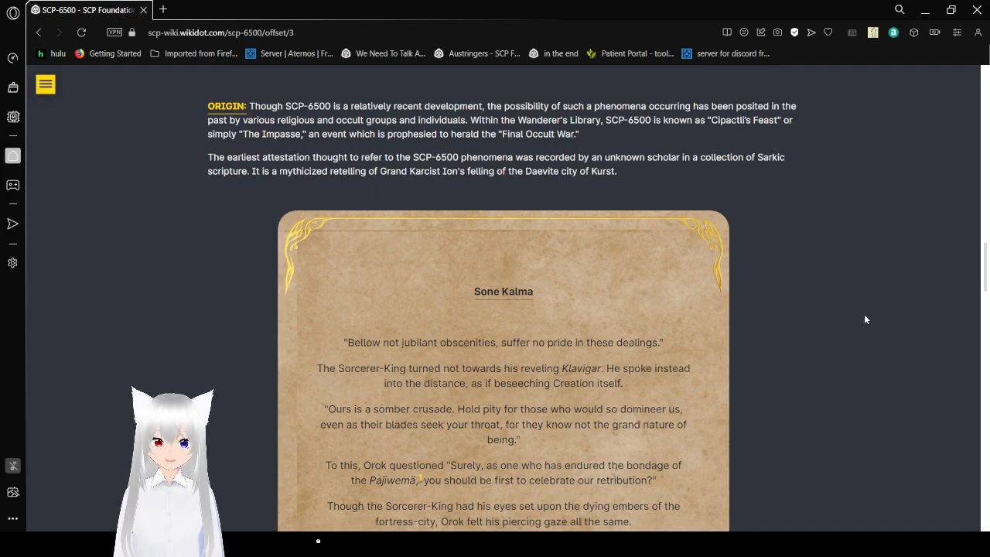
pyautogui.scroll(-3)
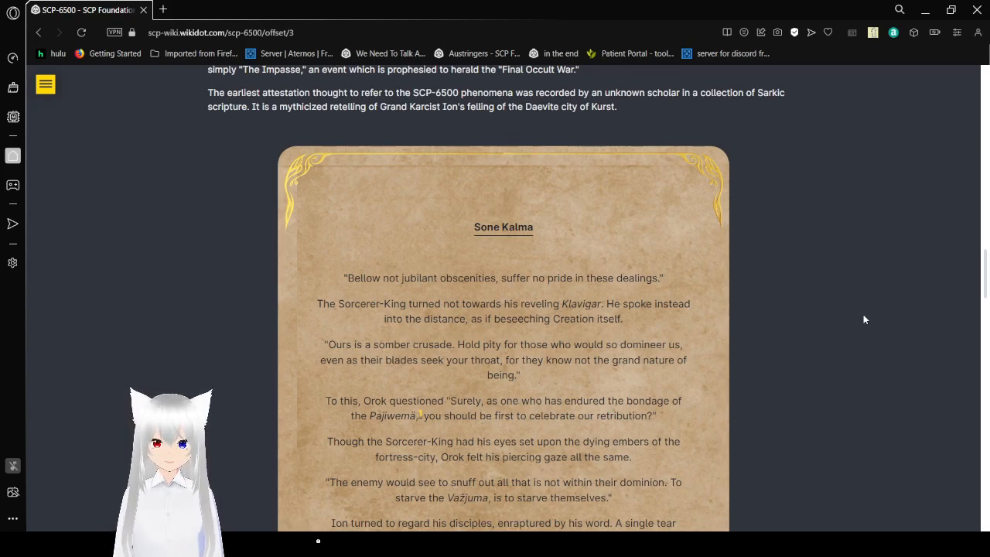
pyautogui.scroll(-3)
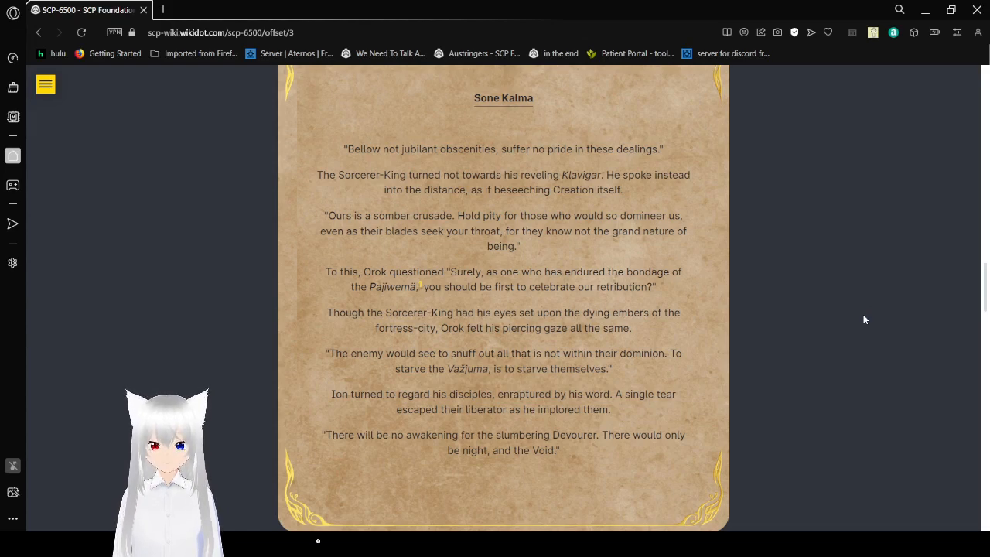
pyautogui.moveTo(681, 287)
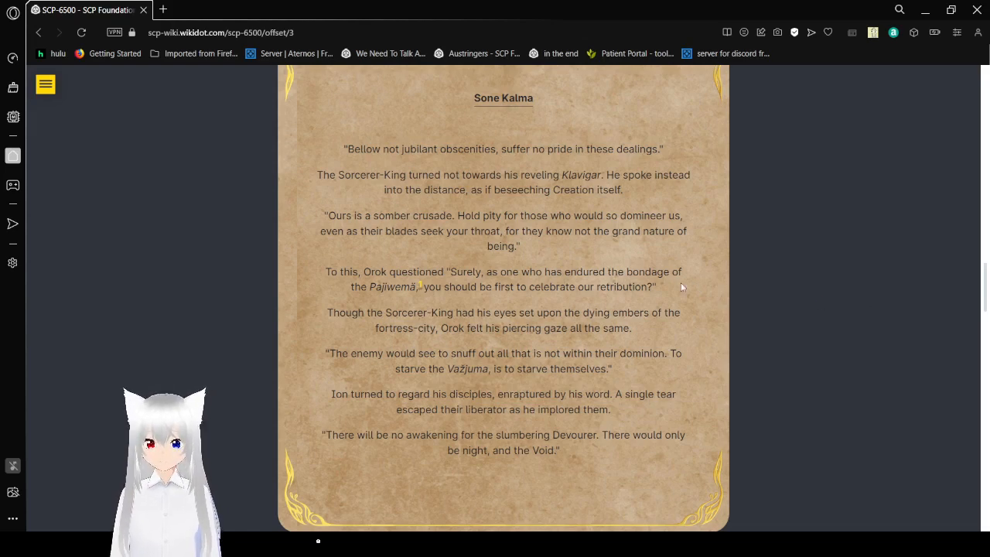
pyautogui.moveTo(681, 286)
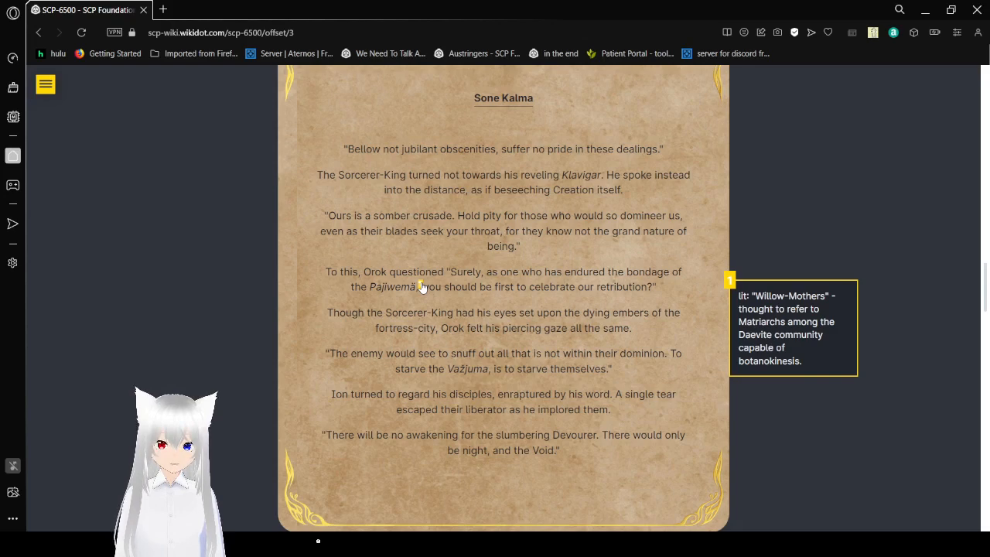
pyautogui.moveTo(758, 229)
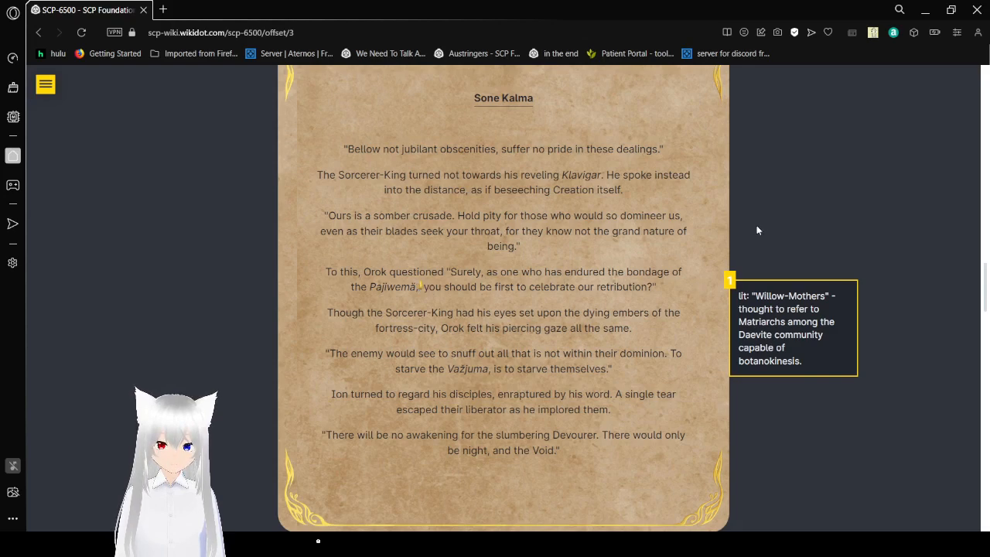
pyautogui.scroll(-3)
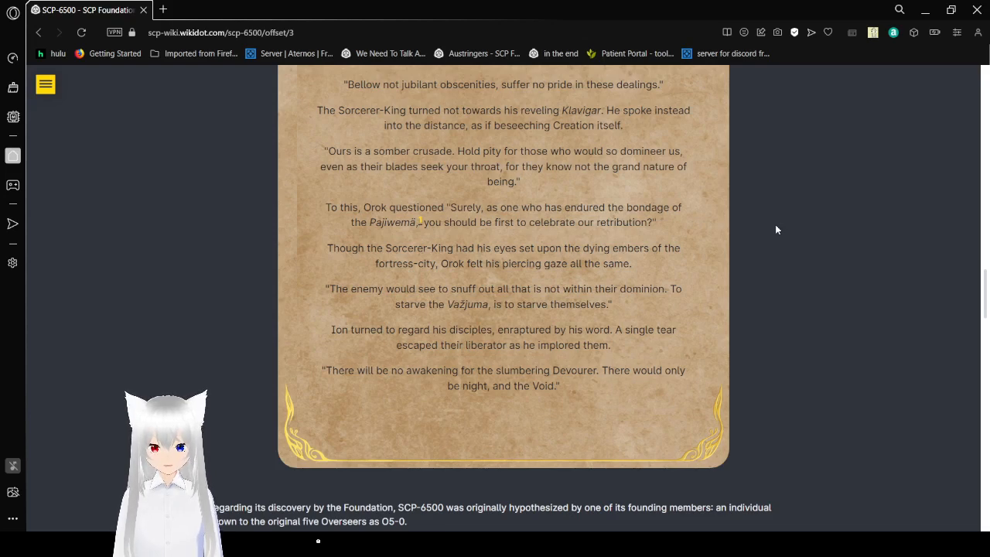
# Step: Scroll past the discovery paragraphs to the first O5-0 candidate account, 'The Ragged'
pyautogui.scroll(-3)
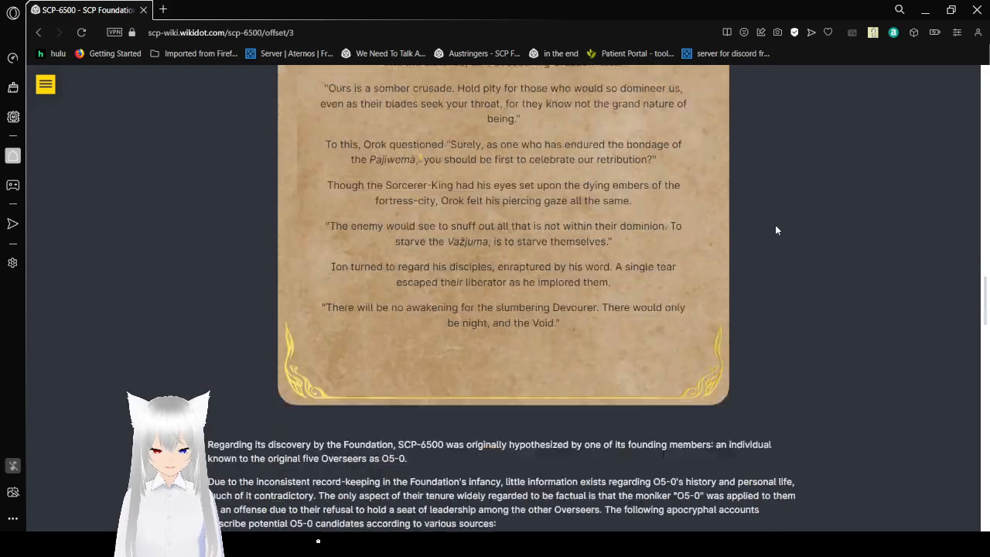
pyautogui.scroll(-3)
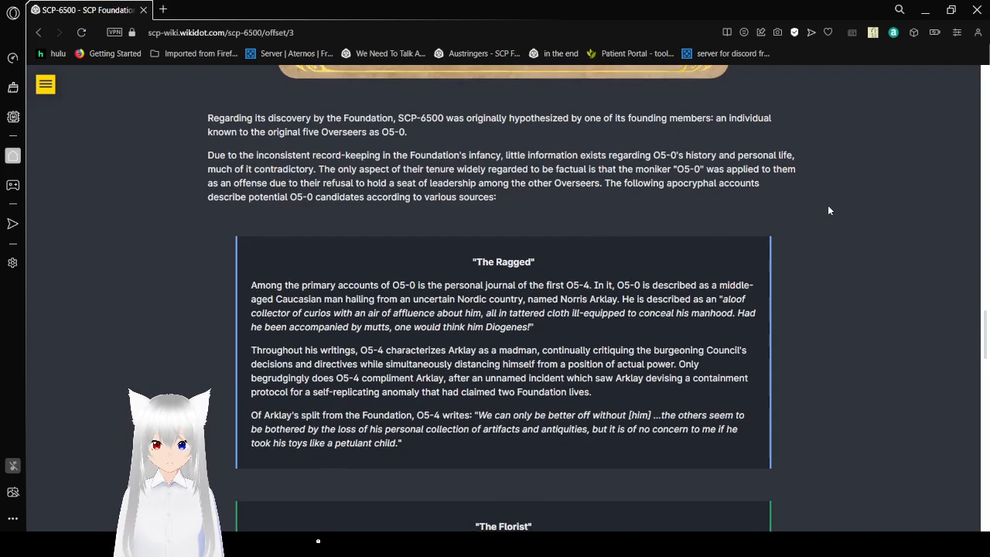
# Step: Read 'The Ragged' and 'The Florist' account about Nur until 'The Humanist' card appears
pyautogui.scroll(-3)
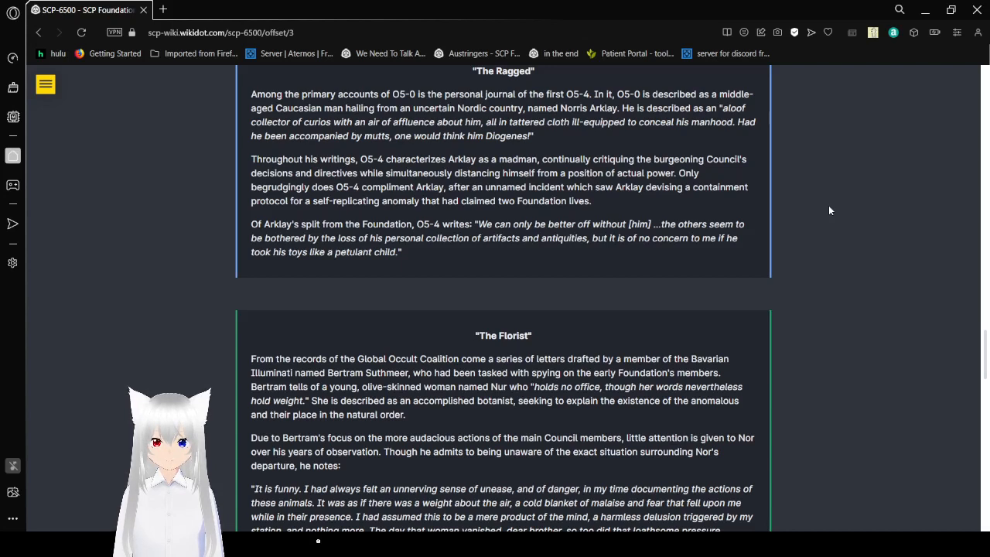
pyautogui.moveTo(789, 328)
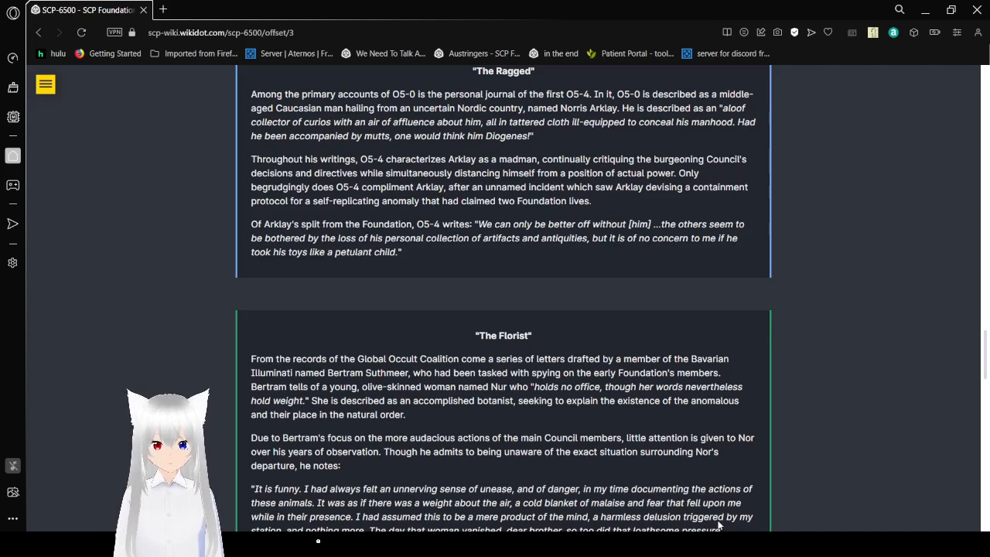
pyautogui.moveTo(887, 335)
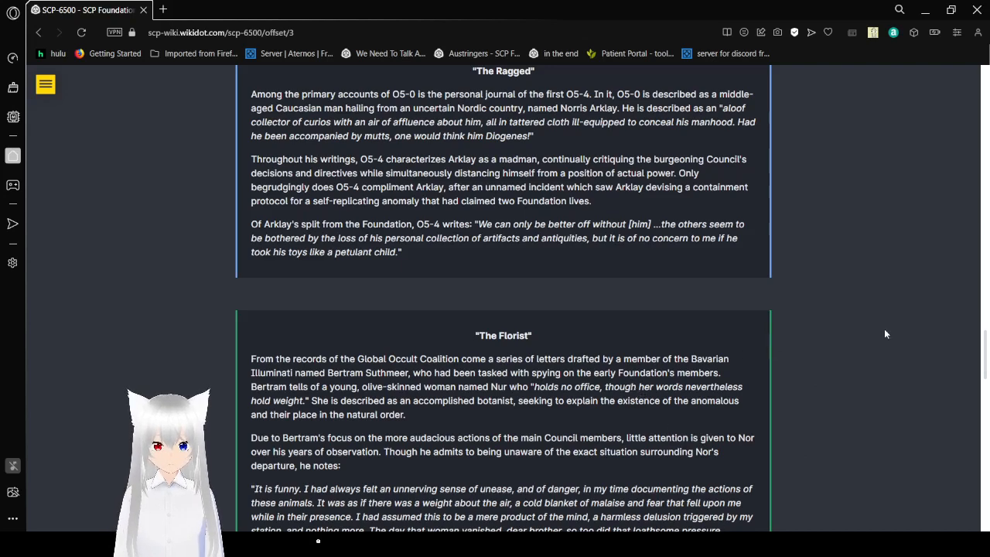
pyautogui.scroll(-3)
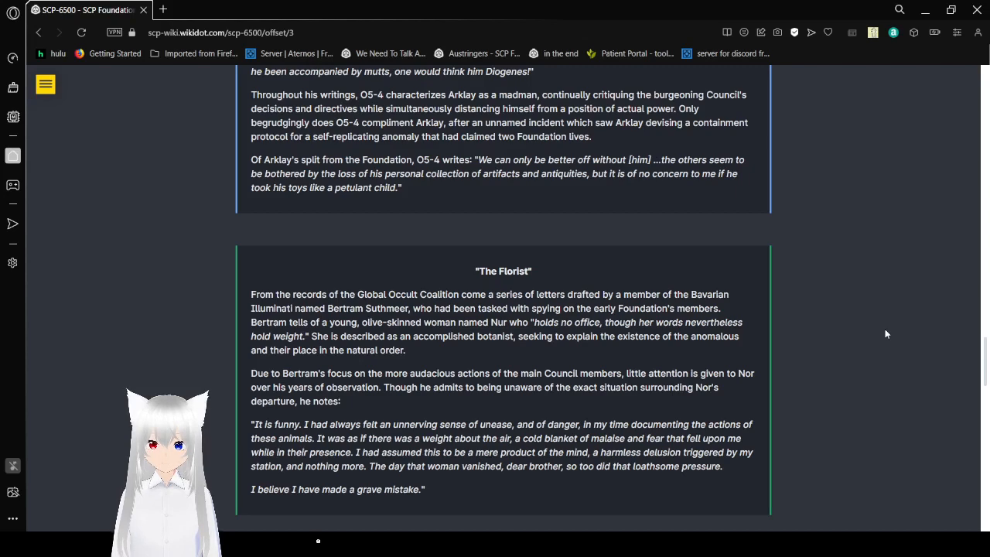
pyautogui.scroll(-3)
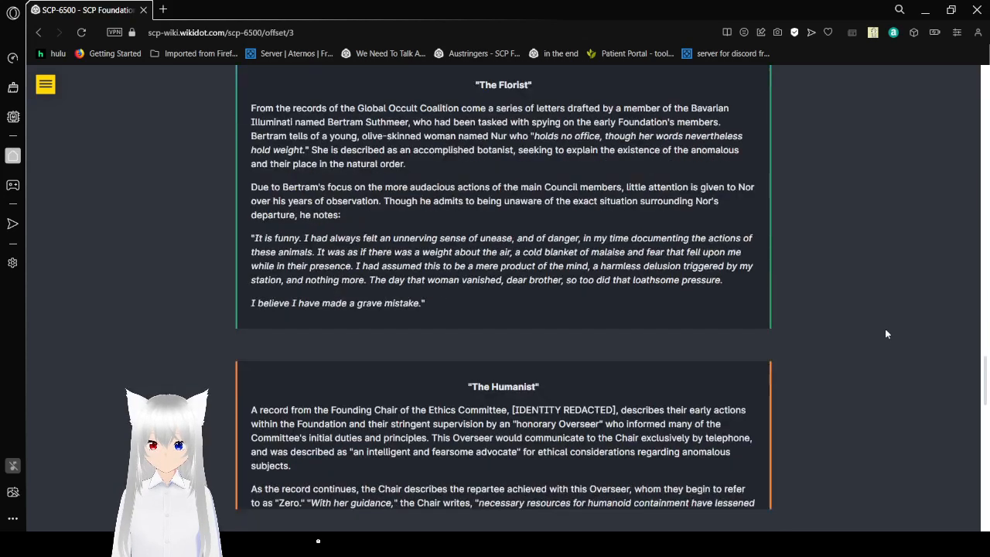
pyautogui.scroll(3)
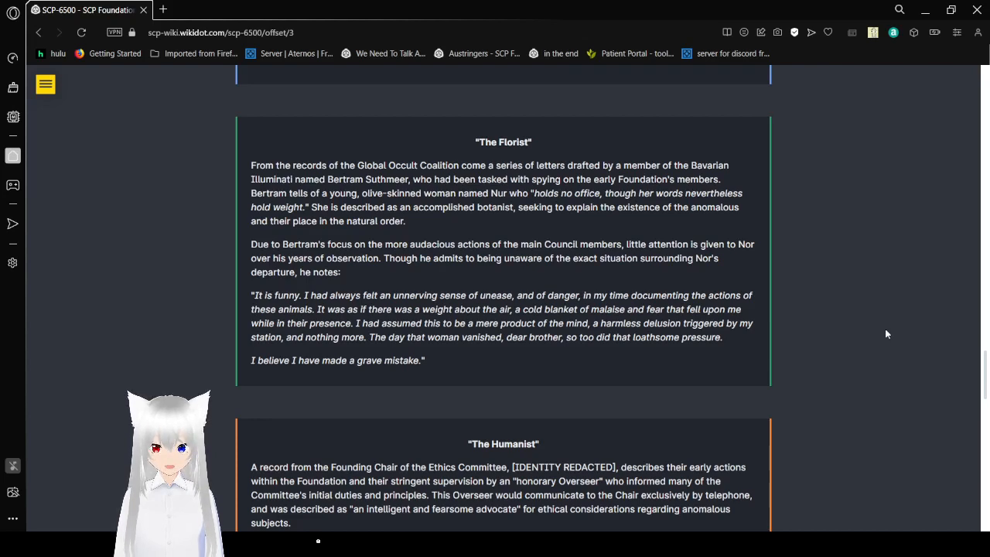
pyautogui.scroll(-3)
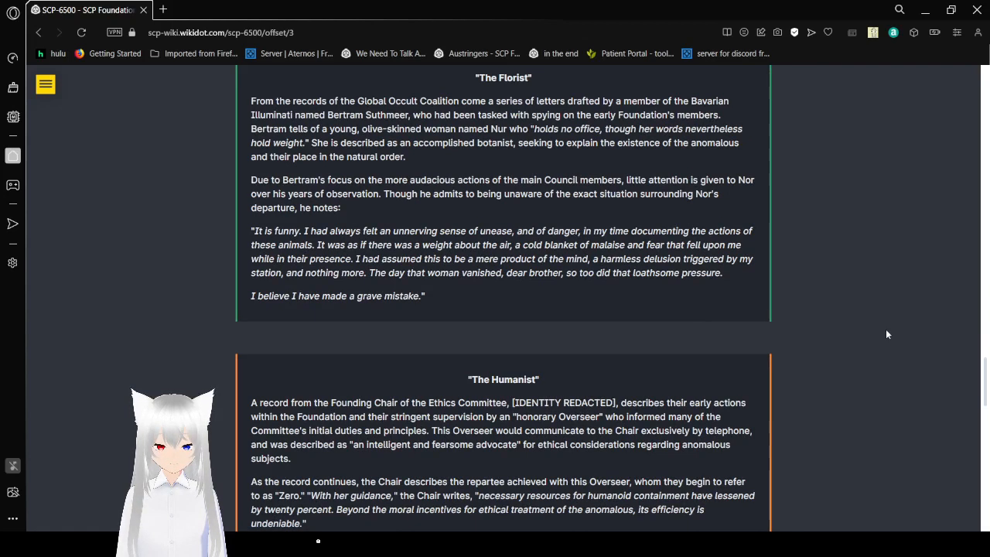
pyautogui.scroll(-3)
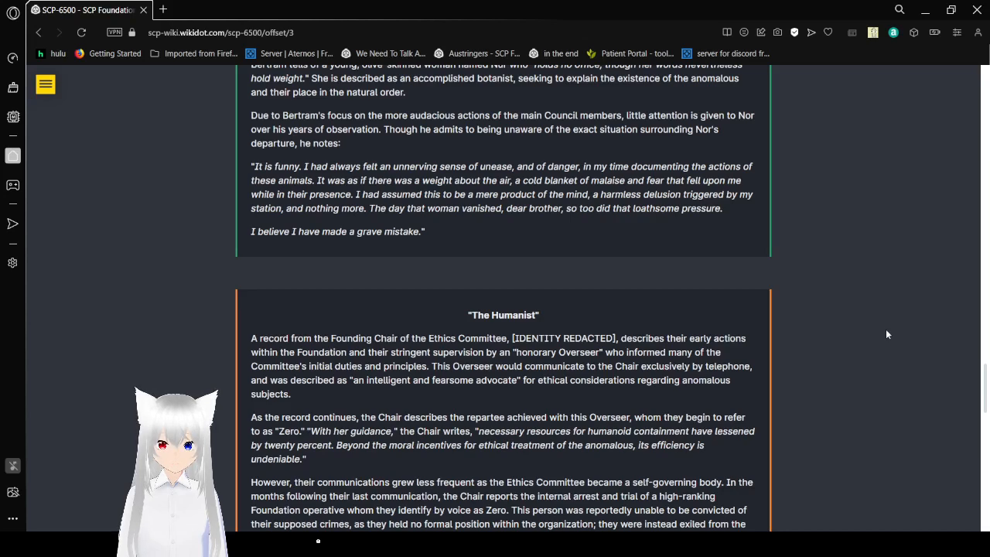
# Step: Finish 'The Humanist' card and the Ethics Chair's resignation letter, reaching the O5-0 departure paragraphs
pyautogui.scroll(-3)
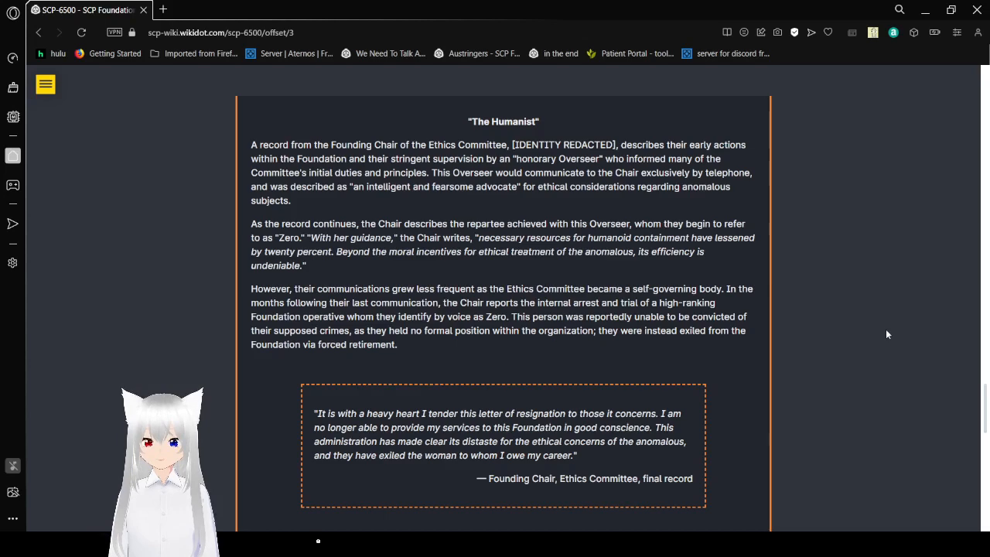
pyautogui.scroll(-3)
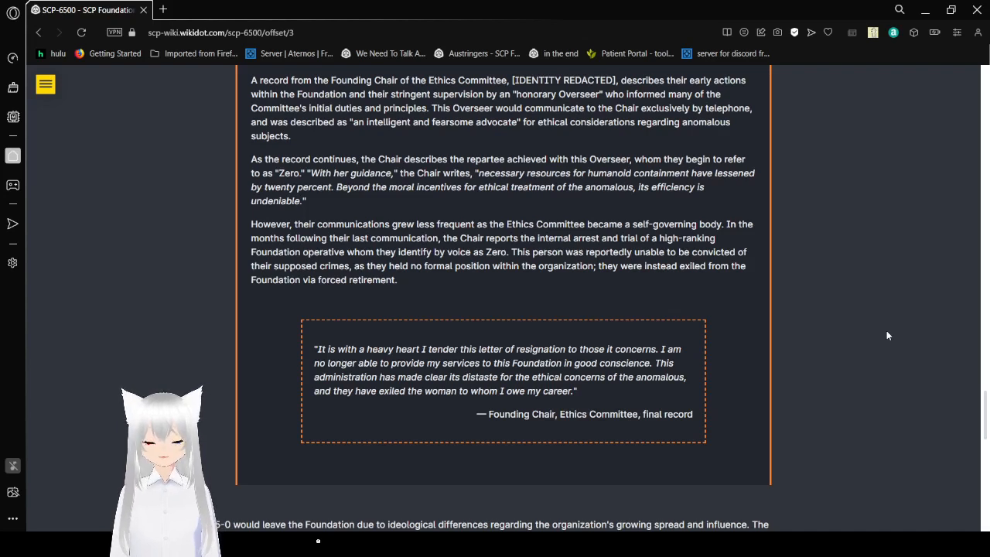
pyautogui.moveTo(735, 517)
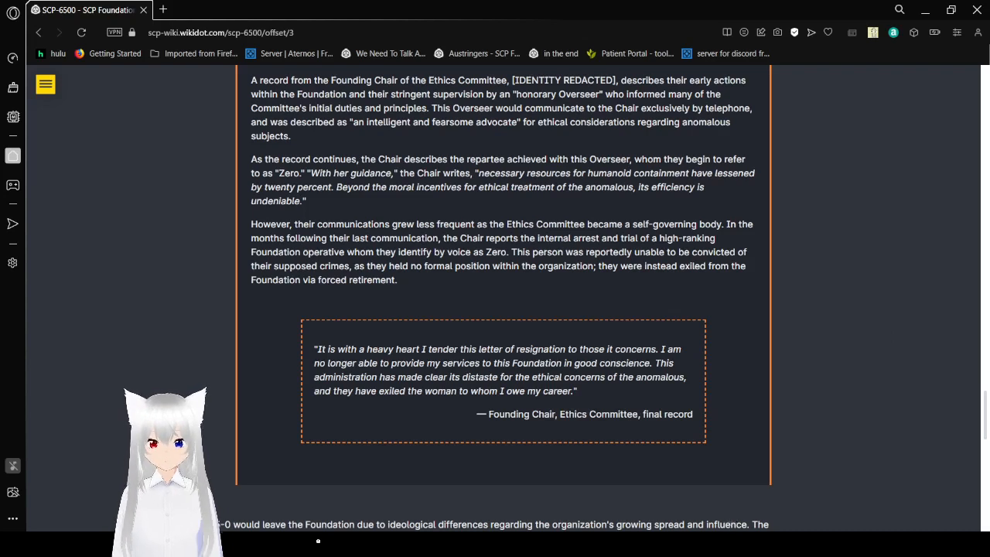
pyautogui.moveTo(712, 505)
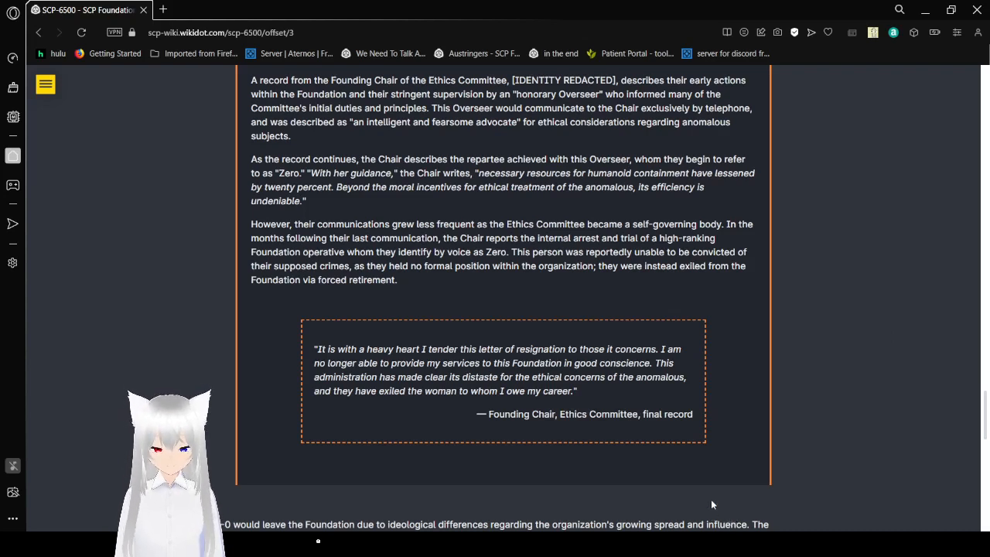
pyautogui.moveTo(488, 461)
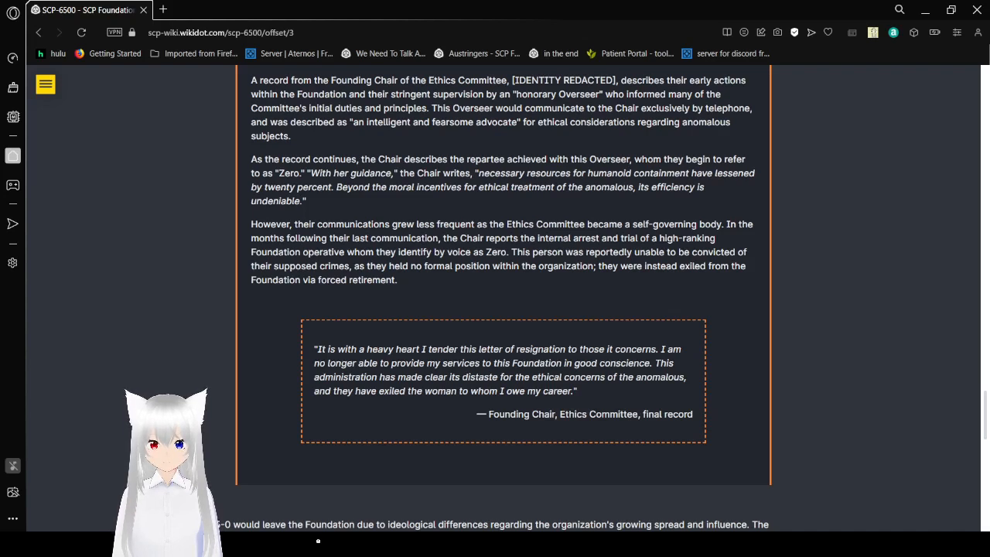
pyautogui.moveTo(957, 359)
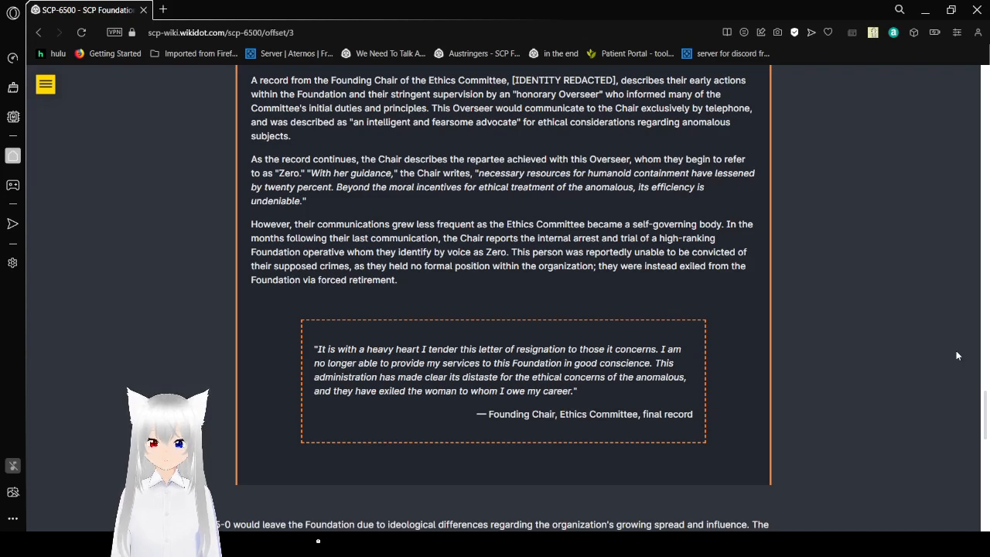
pyautogui.scroll(-3)
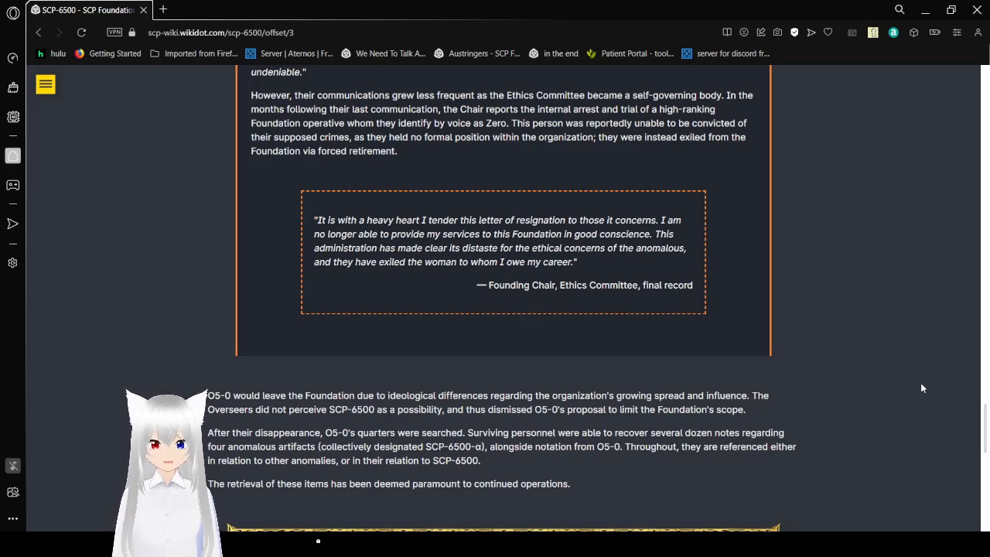
# Step: Scroll past the O5-0 and SCP-6500-α paragraphs to the PROTOCOL SIXTH SUN heading and INITIATE SEQUENCE link
pyautogui.scroll(-3)
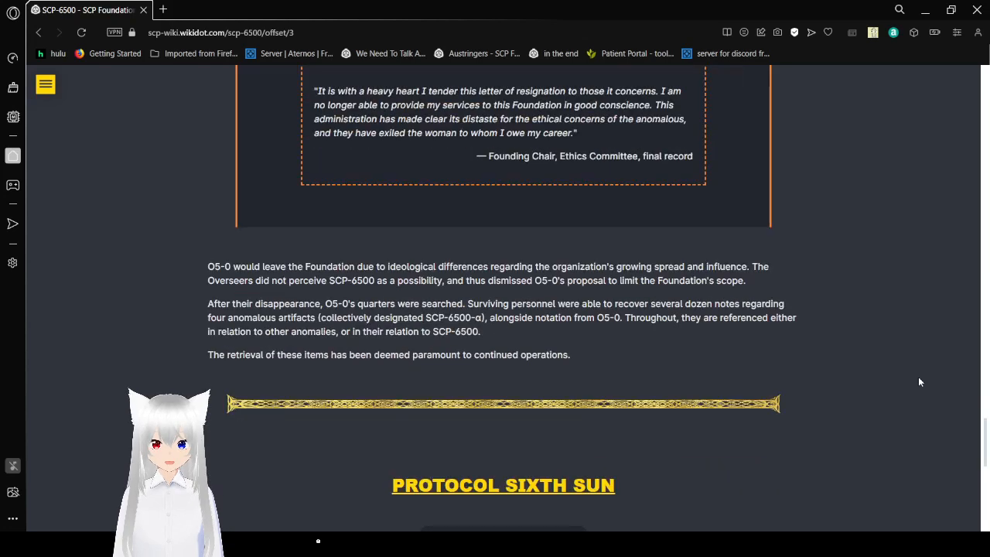
pyautogui.scroll(-3)
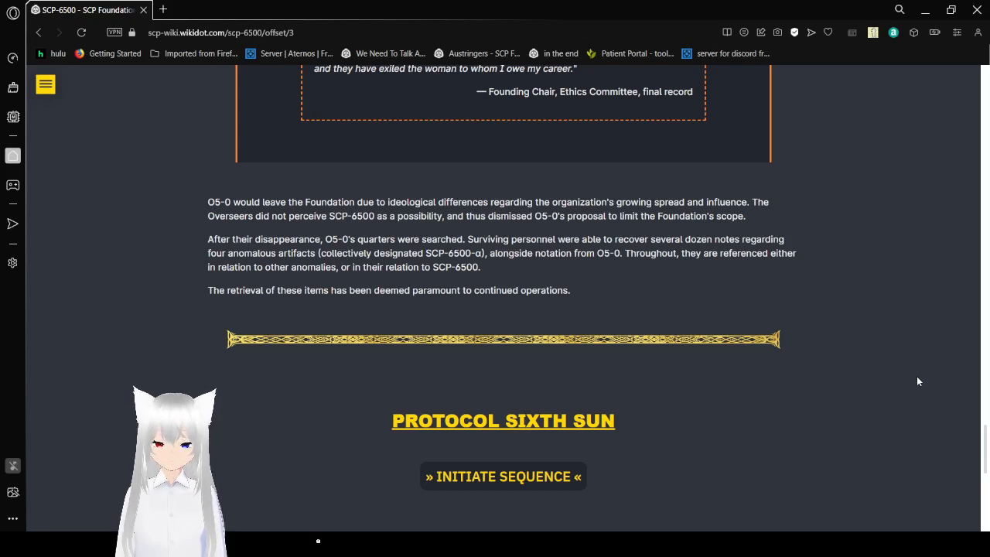
pyautogui.moveTo(891, 381)
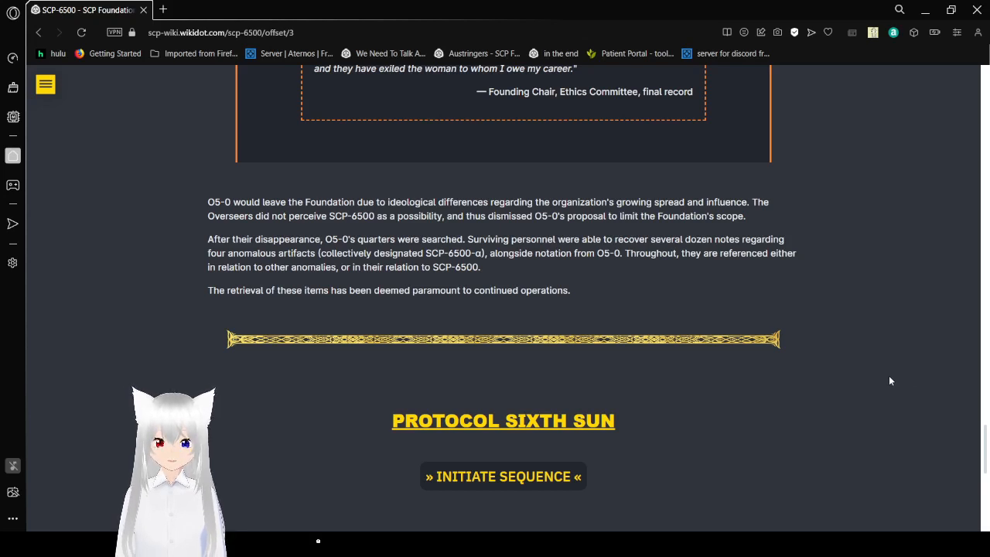
pyautogui.scroll(-3)
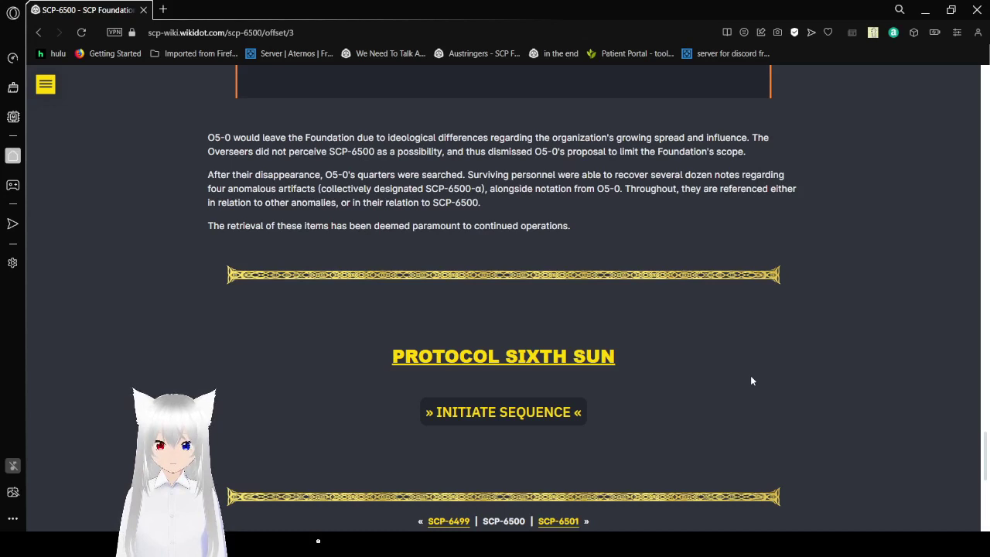
pyautogui.moveTo(752, 373)
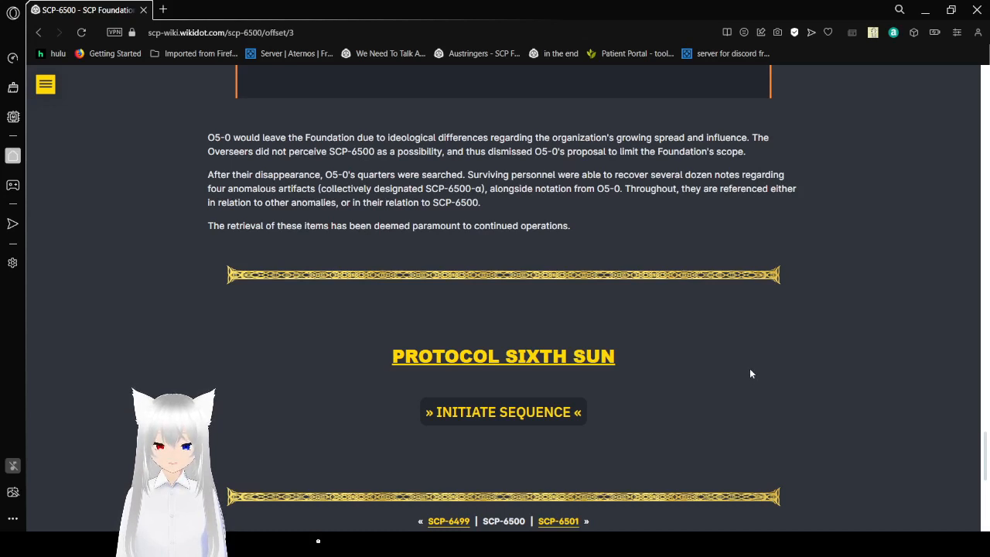
pyautogui.moveTo(477, 208)
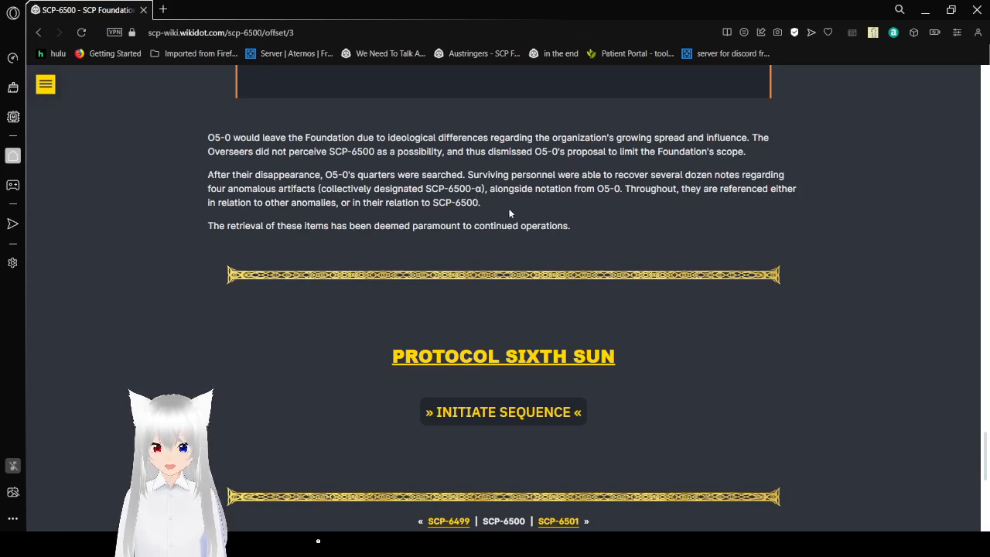
pyautogui.moveTo(872, 314)
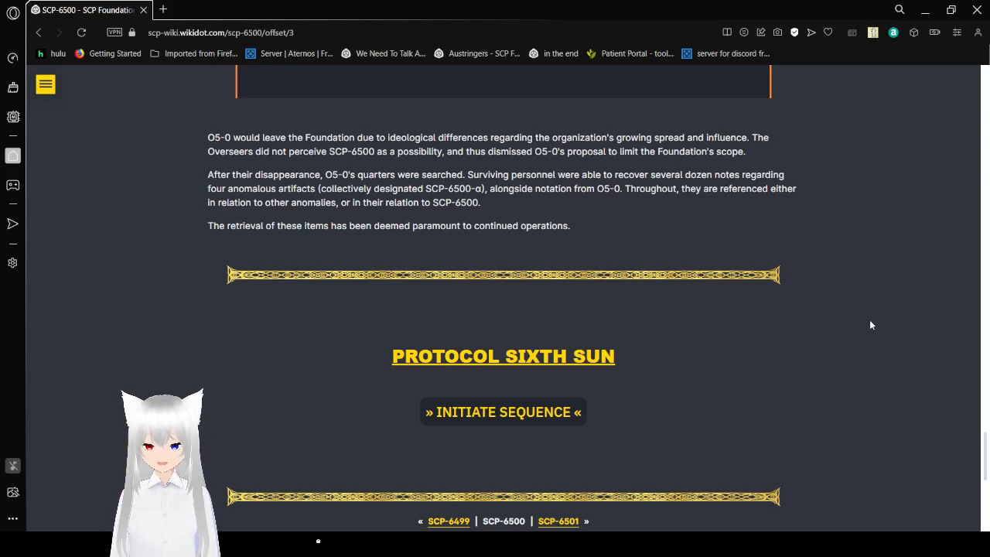
pyautogui.moveTo(650, 393)
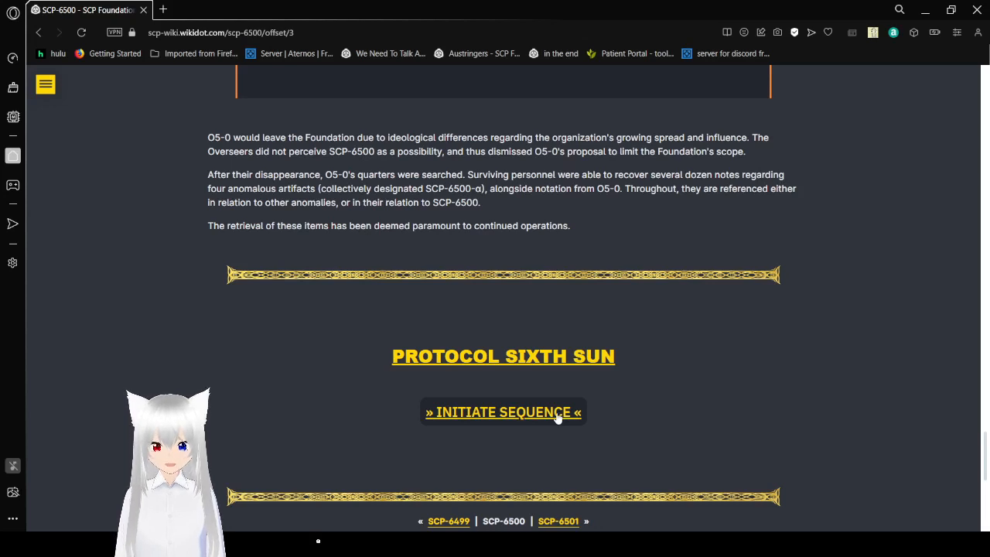
# Step: Start the PROTOCOL SIXTH SUN sequence and read down the authenticating and loading panels to 'Choose Your Path'
pyautogui.click(504, 412)
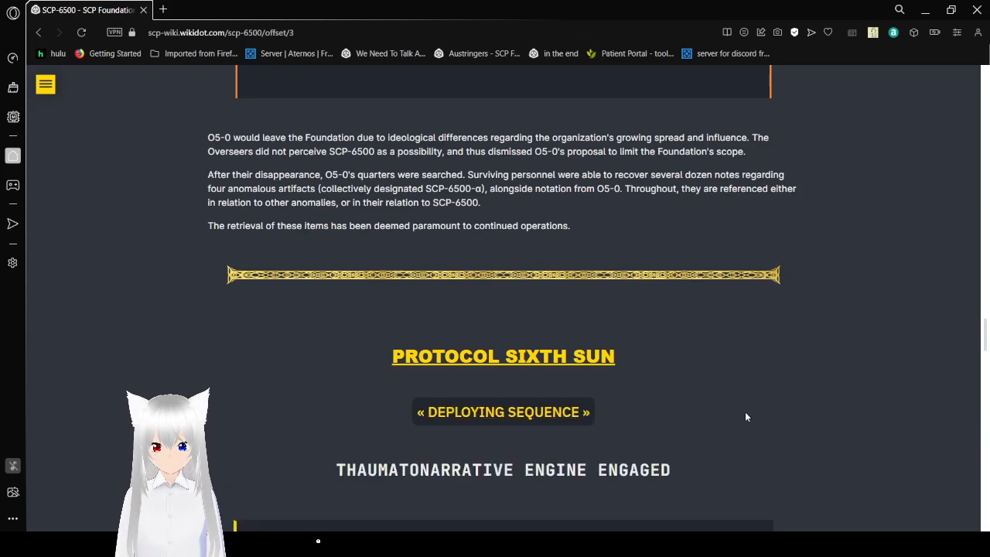
pyautogui.scroll(-3)
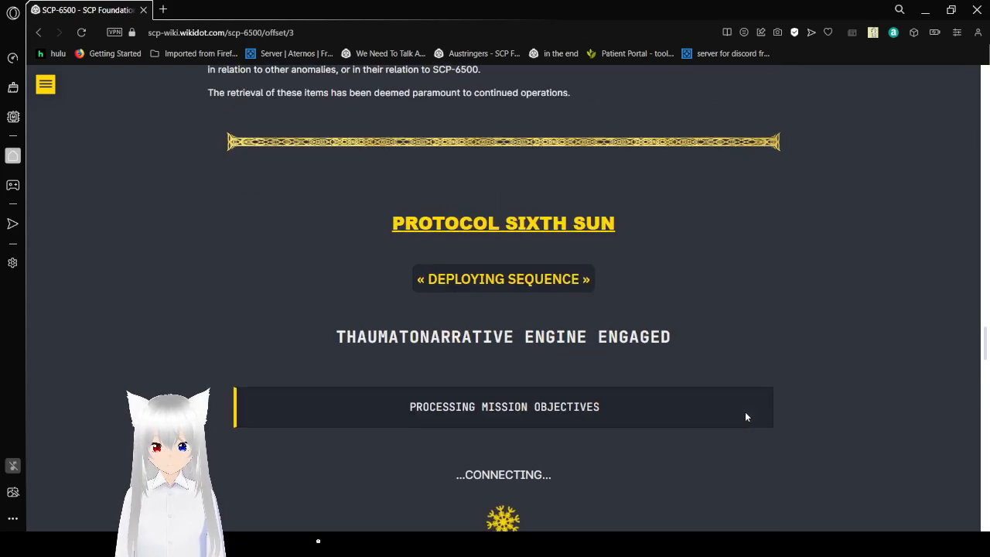
pyautogui.scroll(-3)
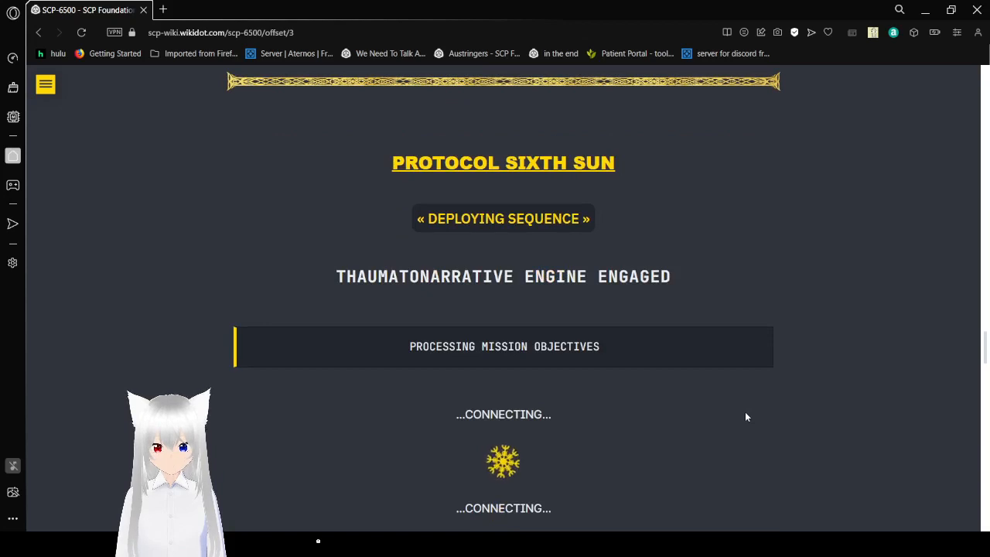
pyautogui.scroll(-3)
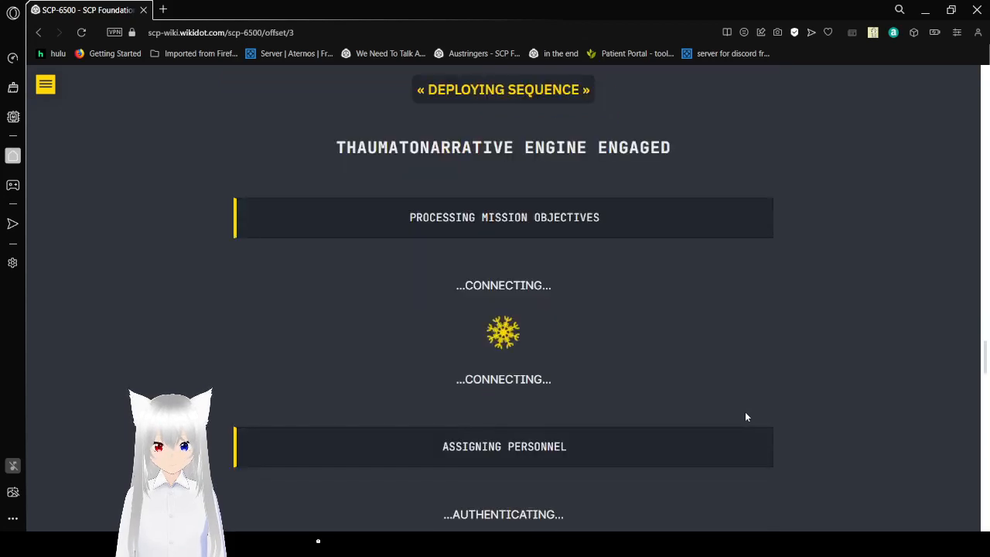
pyautogui.moveTo(803, 393)
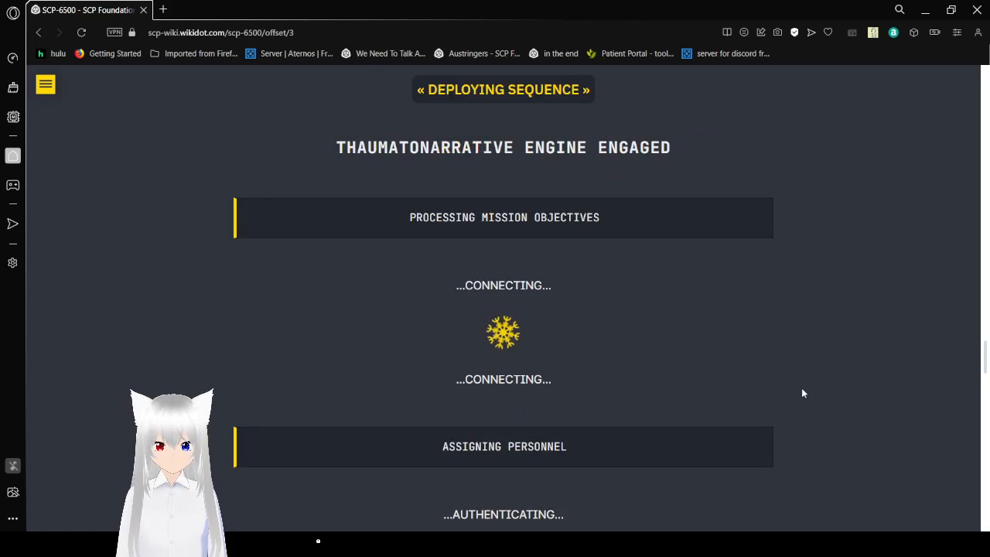
pyautogui.scroll(-3)
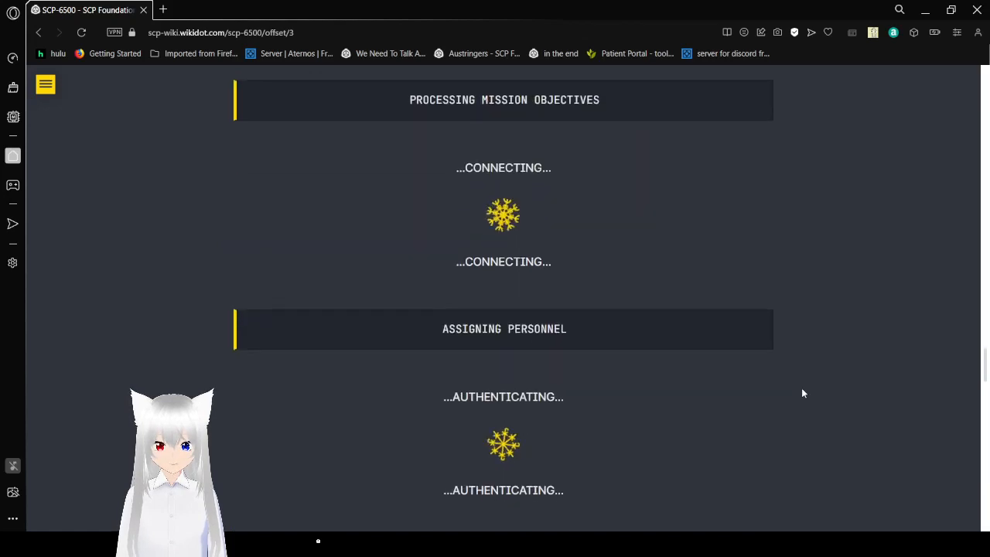
pyautogui.scroll(-3)
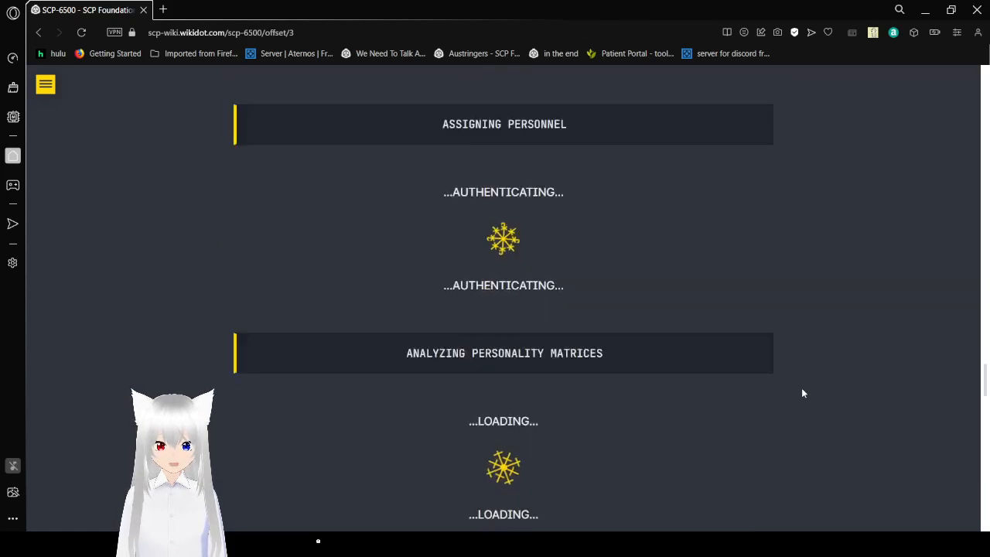
pyautogui.scroll(-3)
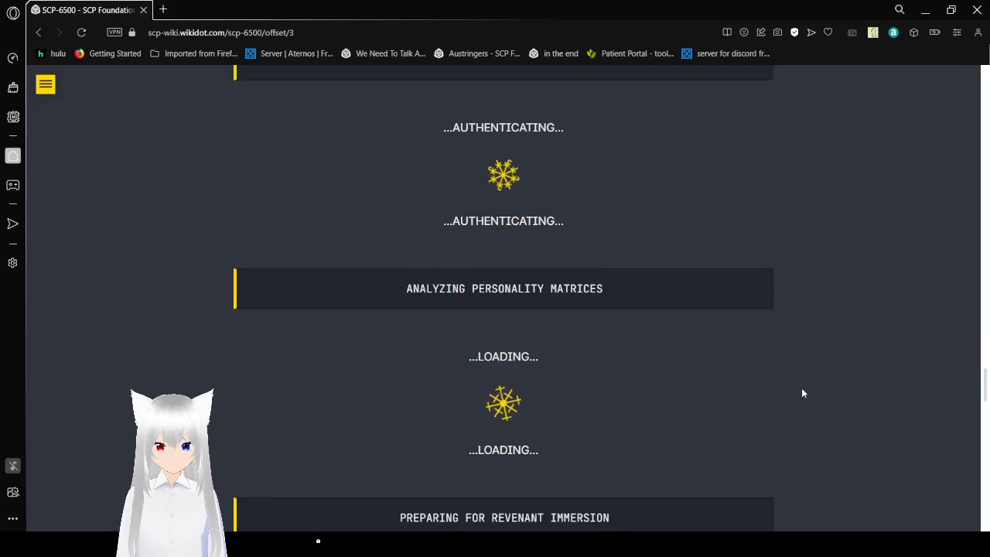
pyautogui.scroll(-3)
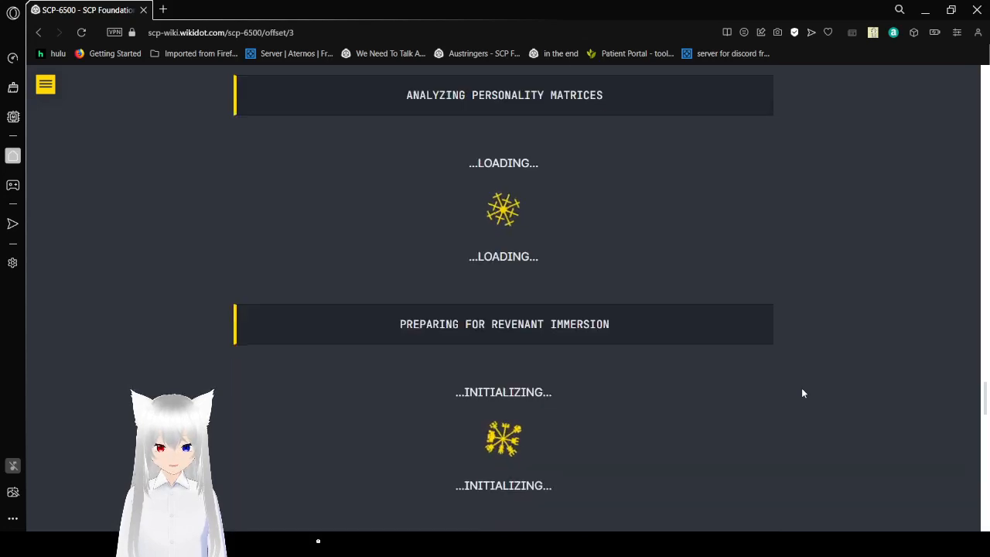
pyautogui.scroll(-3)
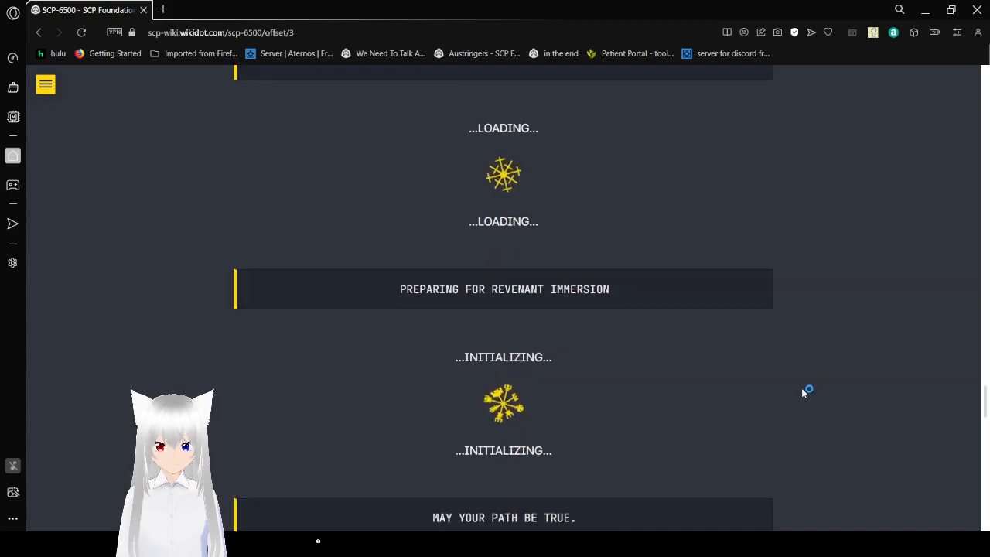
pyautogui.scroll(-3)
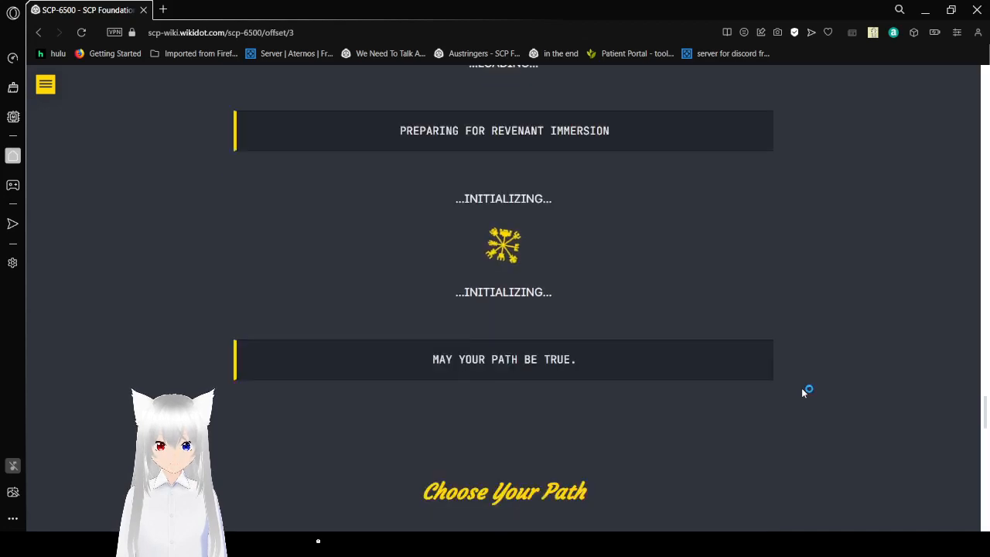
pyautogui.scroll(-3)
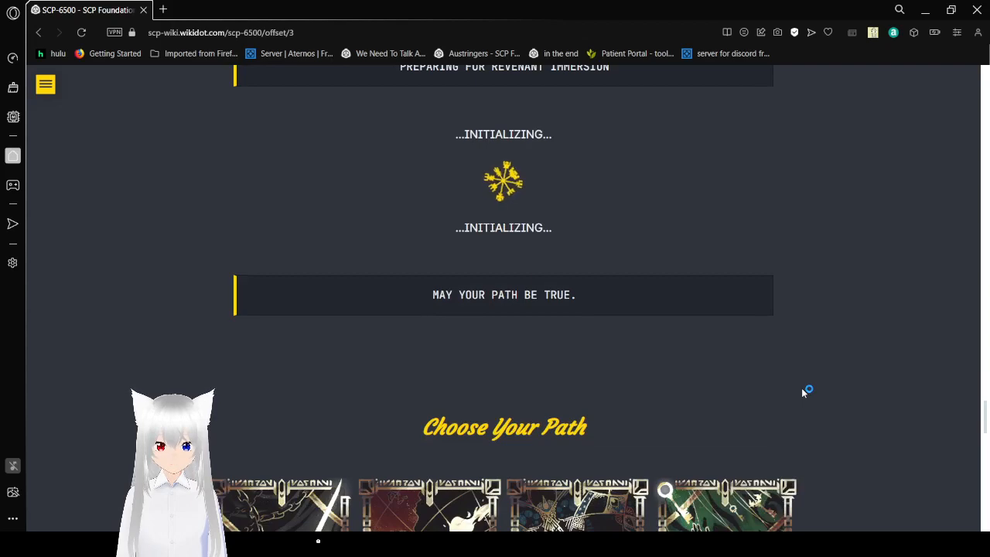
pyautogui.scroll(-3)
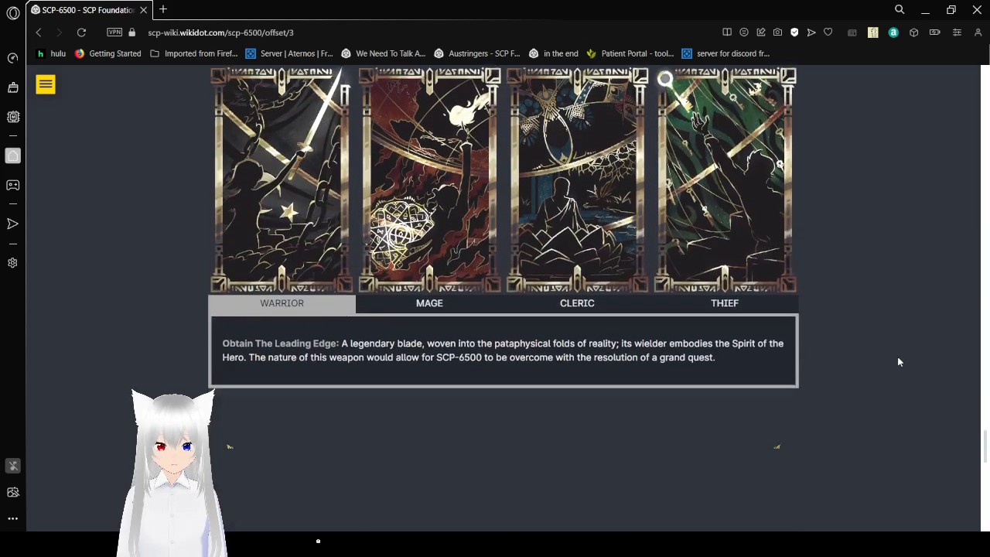
# Step: Frame the Warrior, Mage, Cleric and Thief cards with the Warrior 'Leading Edge' description visible
pyautogui.scroll(3)
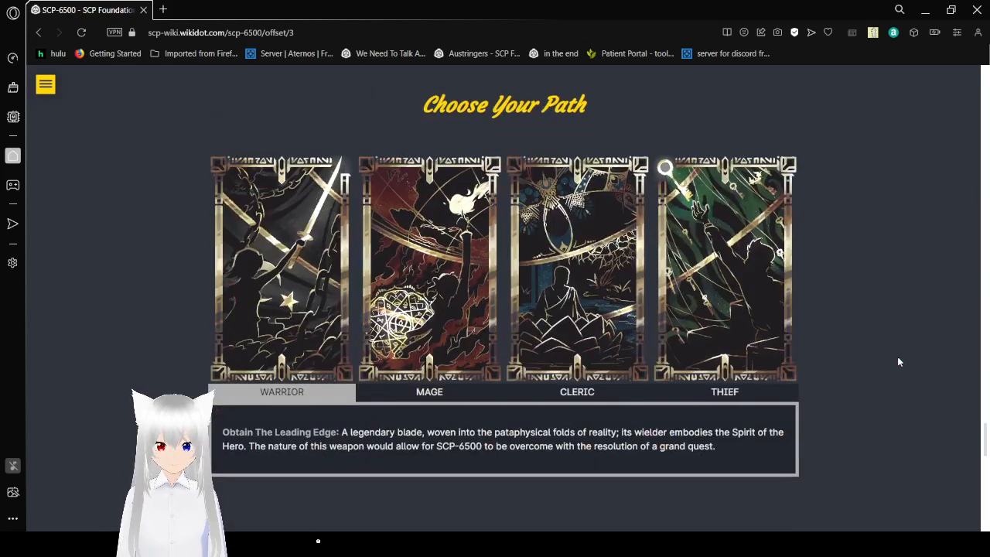
pyautogui.scroll(-3)
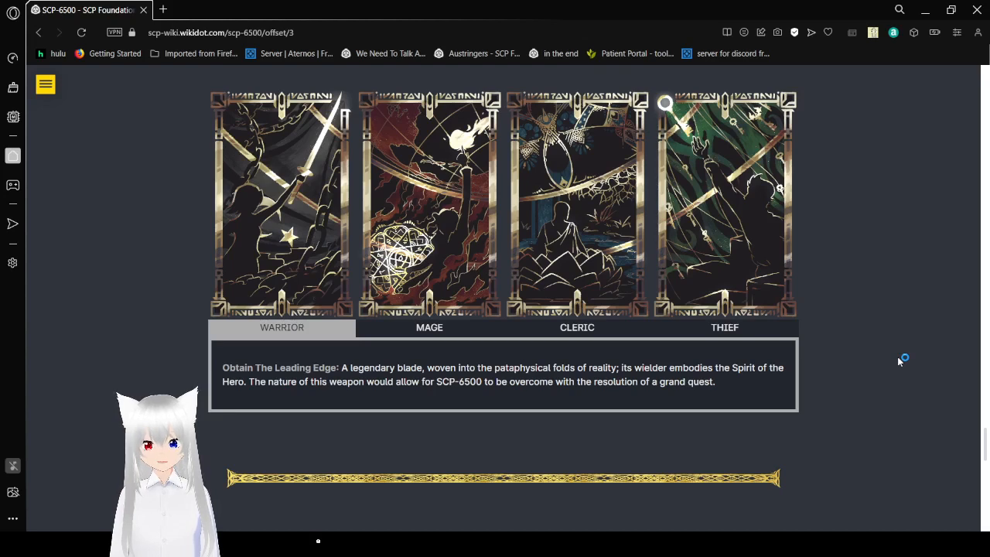
pyautogui.moveTo(901, 362)
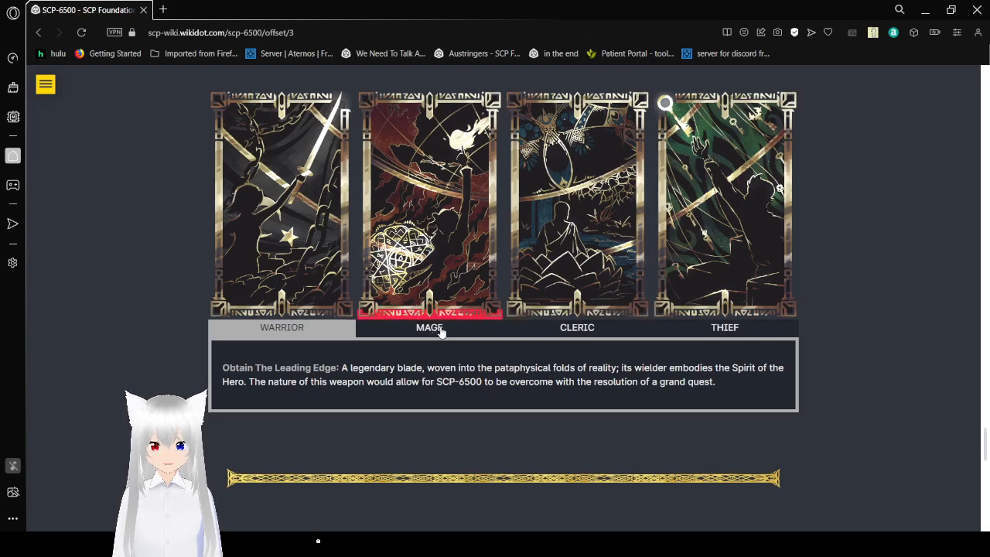
# Step: Select the Mage path to show its Oriykalkos Codex description
pyautogui.click(429, 328)
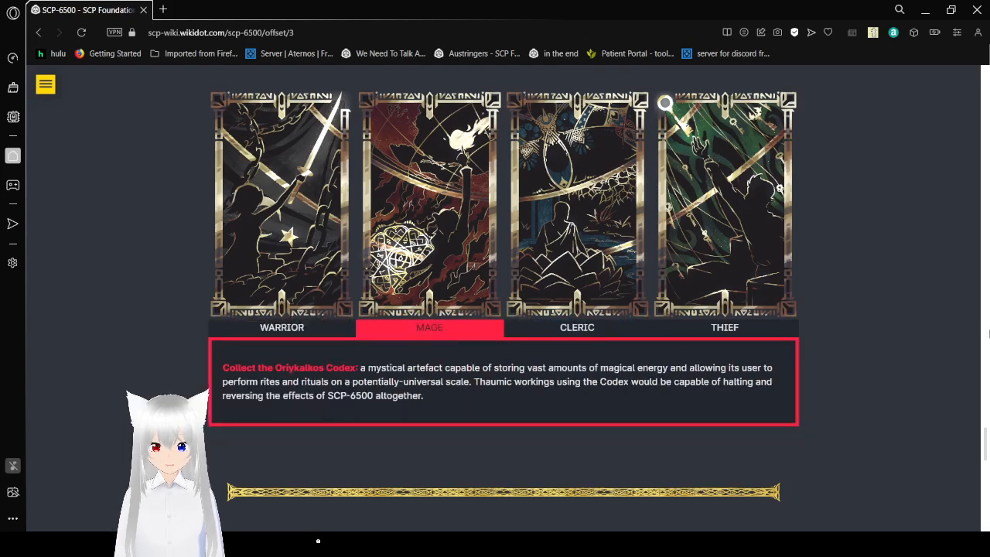
pyautogui.moveTo(925, 358)
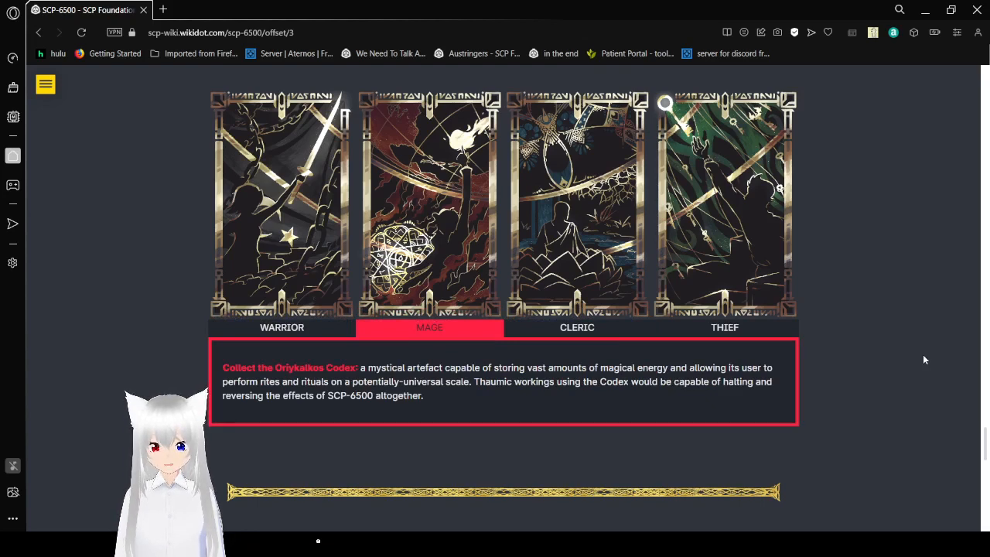
pyautogui.moveTo(854, 416)
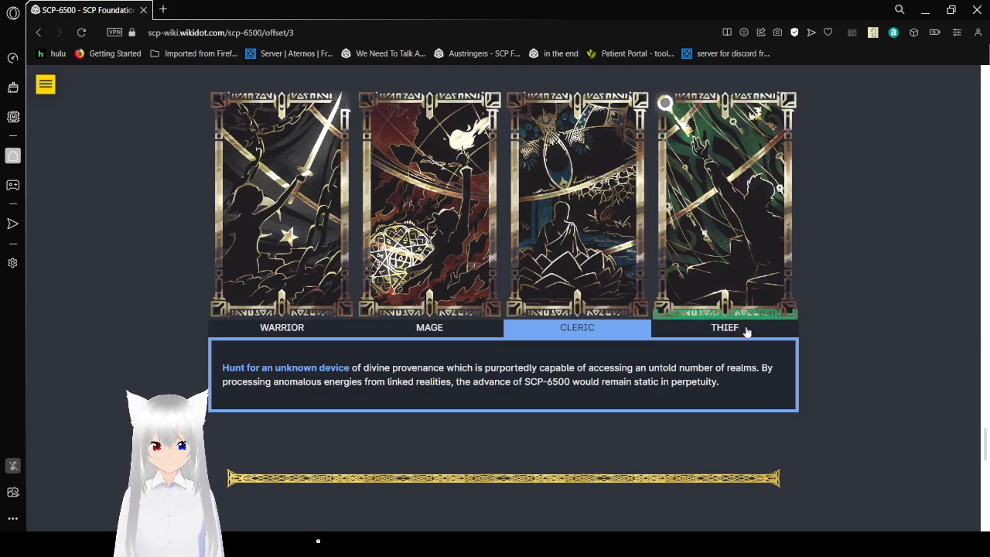
# Step: Select the Thief path to show its Mouleur Foci relic description
pyautogui.click(724, 328)
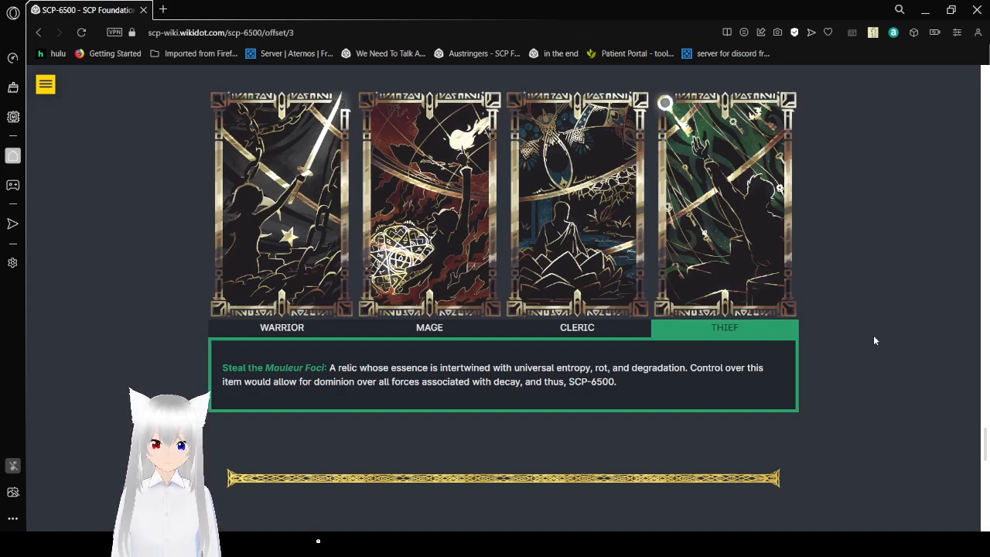
# Step: Submit the Overseer Credentials field empty and dismiss the resulting insufficient clearance alert
pyautogui.scroll(-3)
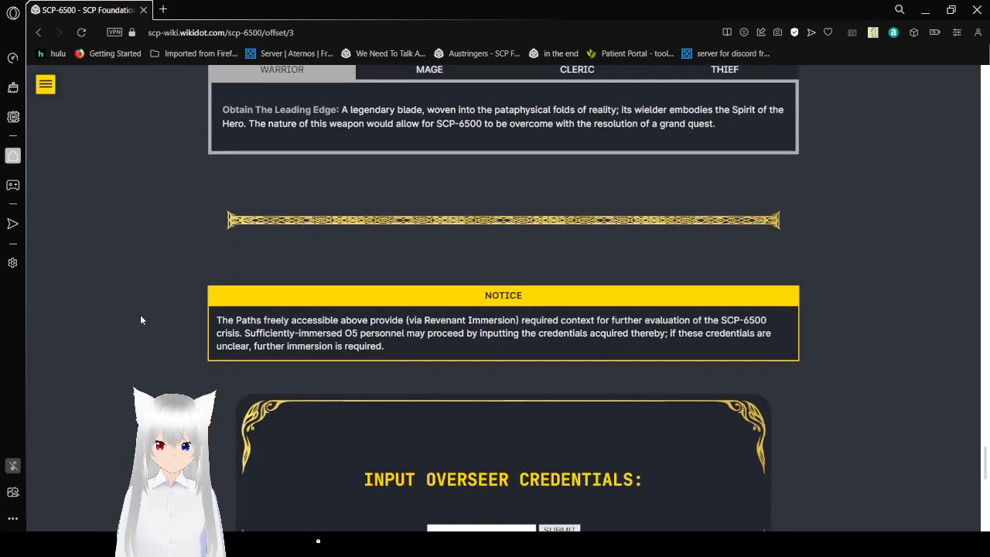
pyautogui.scroll(-3)
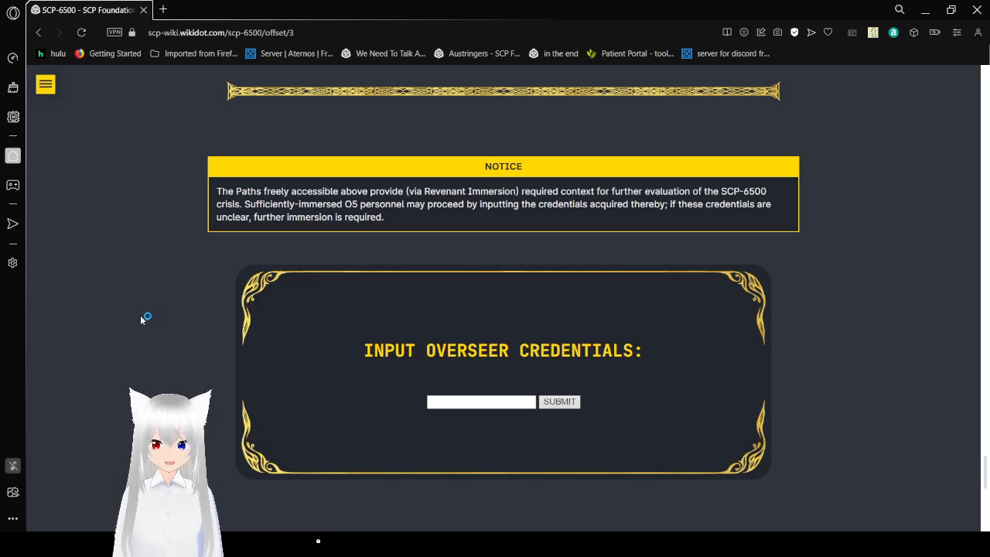
pyautogui.scroll(-3)
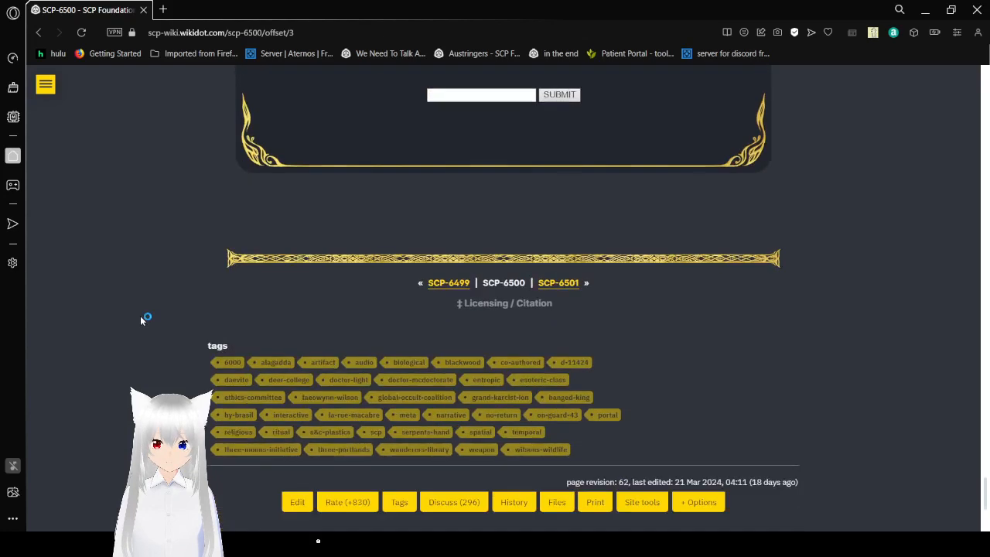
pyautogui.scroll(3)
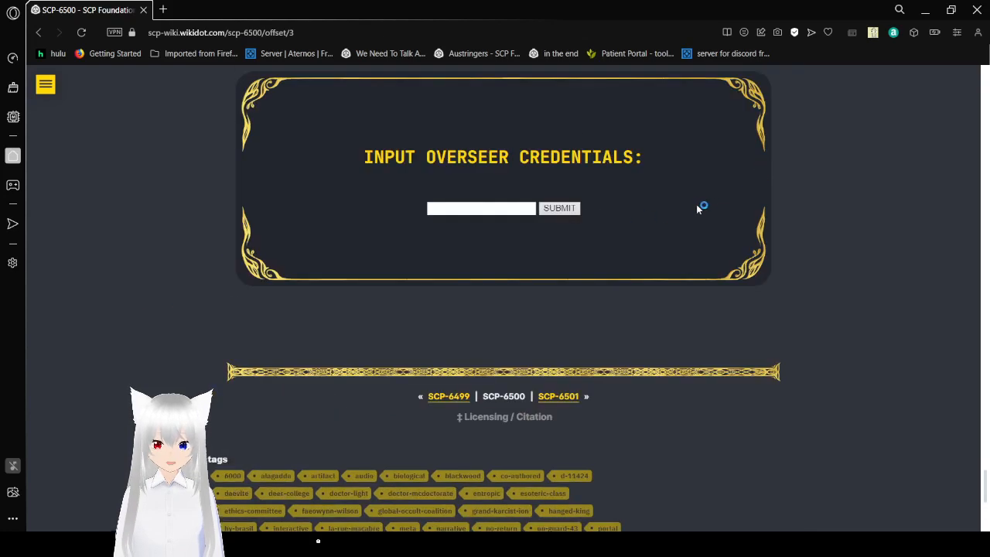
pyautogui.moveTo(560, 207)
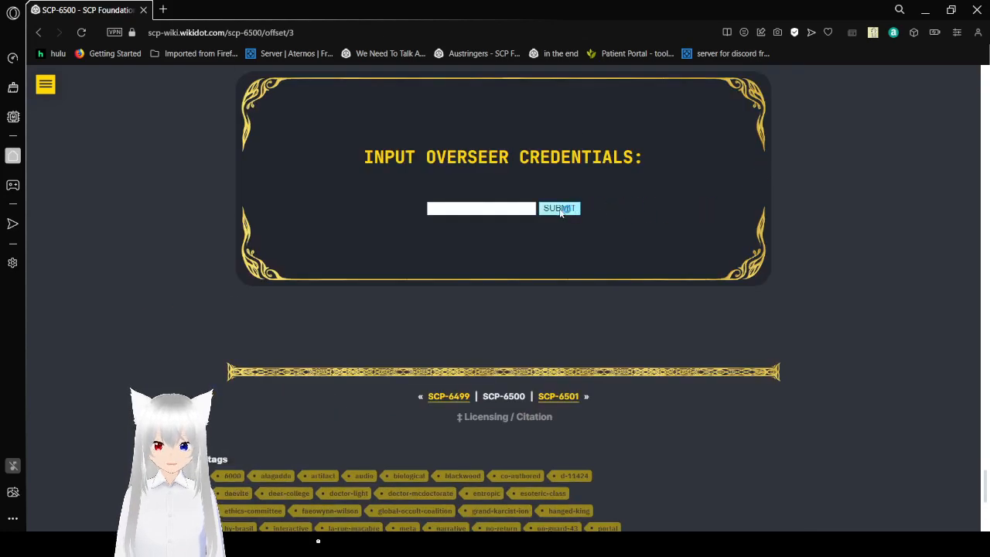
pyautogui.click(560, 208)
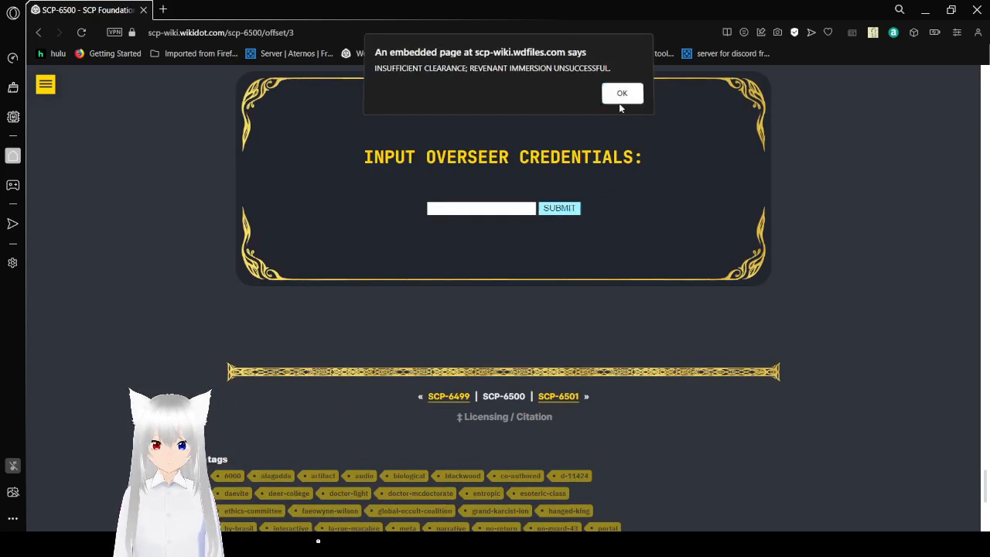
pyautogui.click(622, 93)
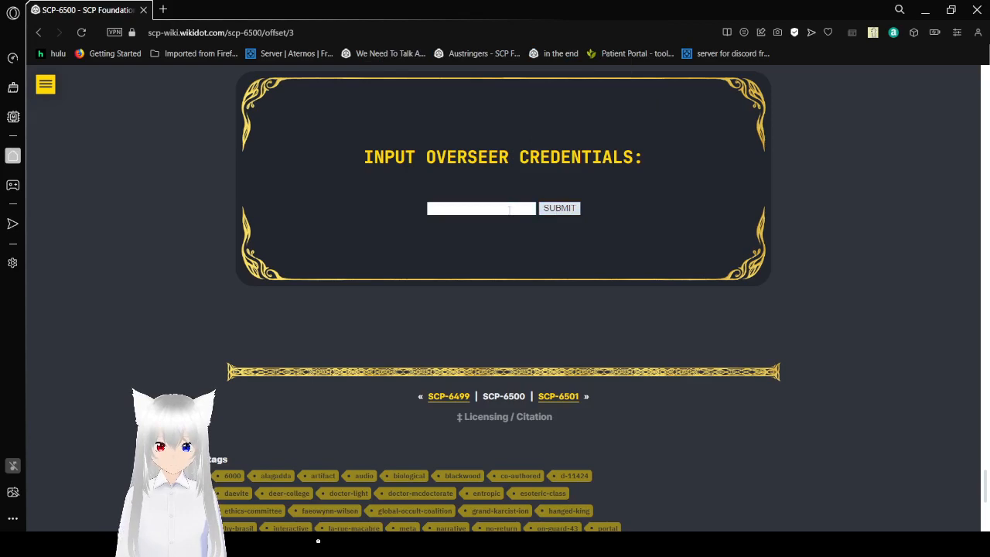
# Step: Reach the article footer showing tags, page revision info and 'Other interesting sites'
pyautogui.scroll(3)
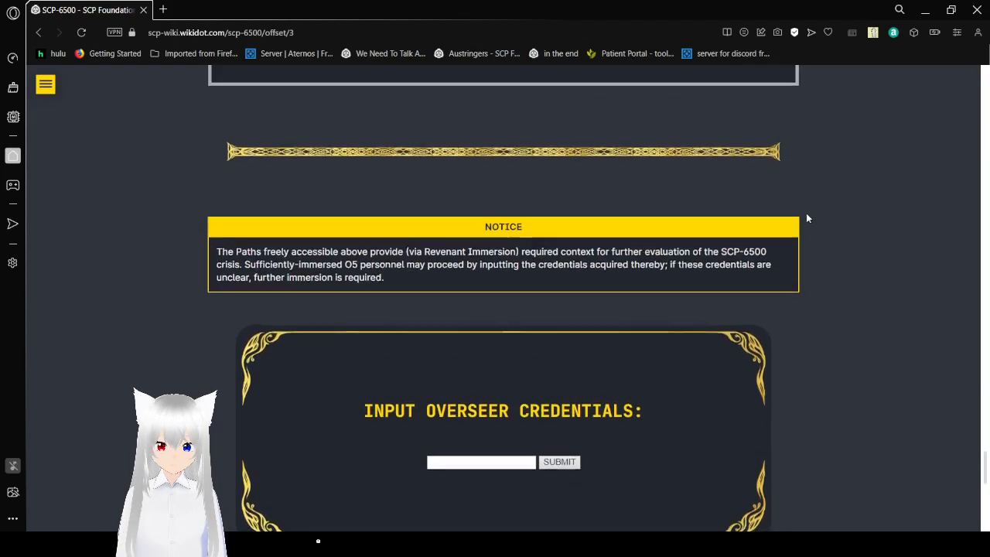
pyautogui.scroll(-3)
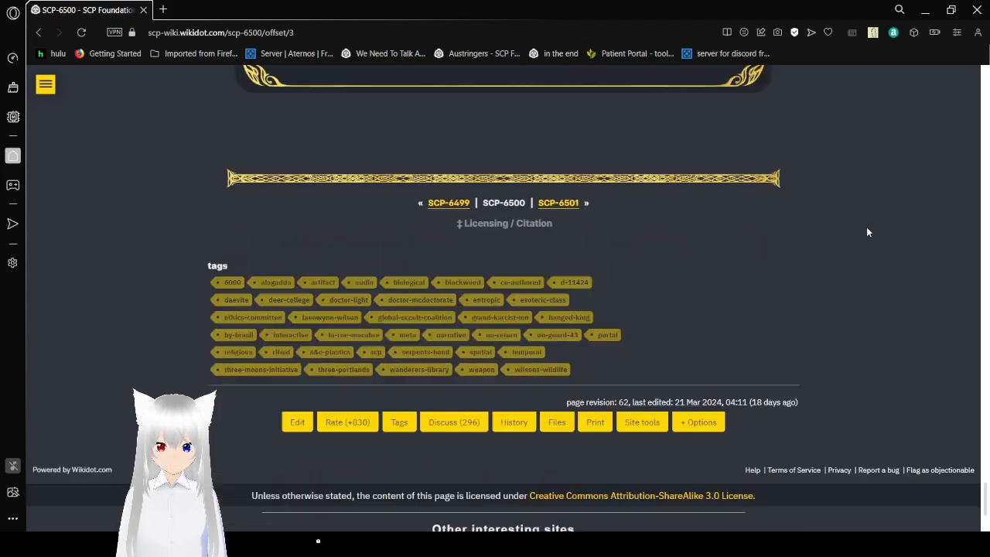
pyautogui.scroll(-3)
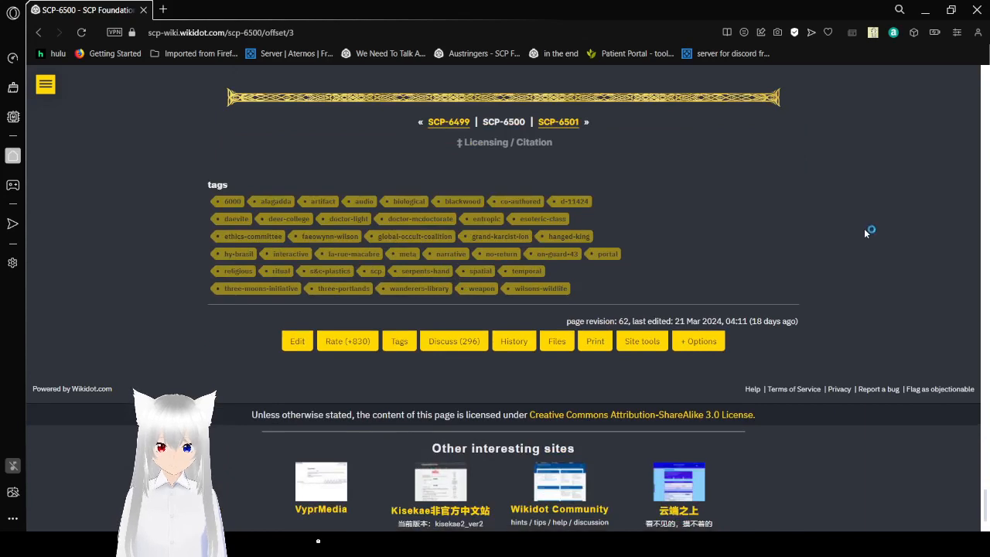